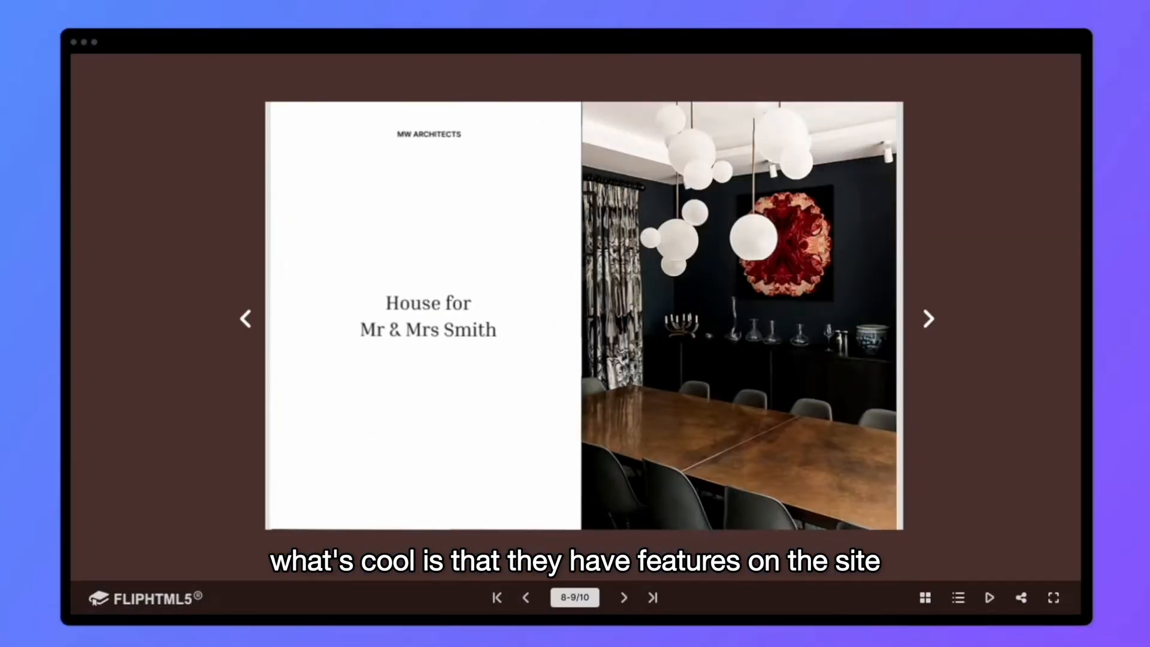
# Exit the sample flipbook preview and show the dashboard with its sidebar feature list
pyautogui.click(496, 596)
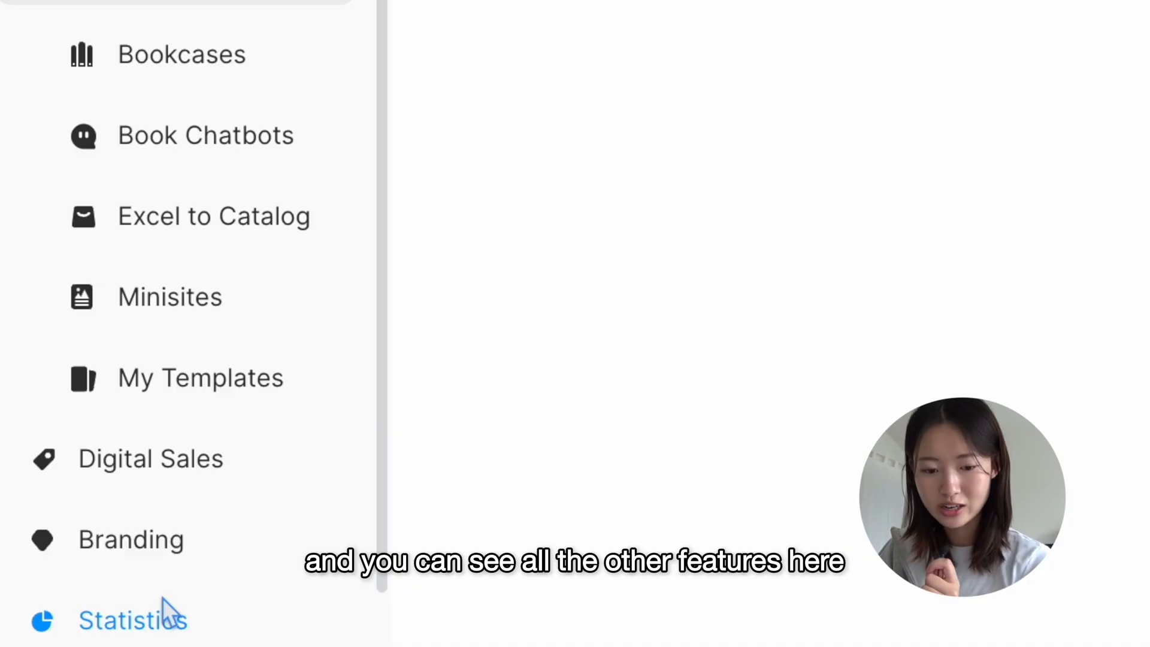
# Show My Files with the existing summer scrapbook and the upload/create choices
pyautogui.click(150, 458)
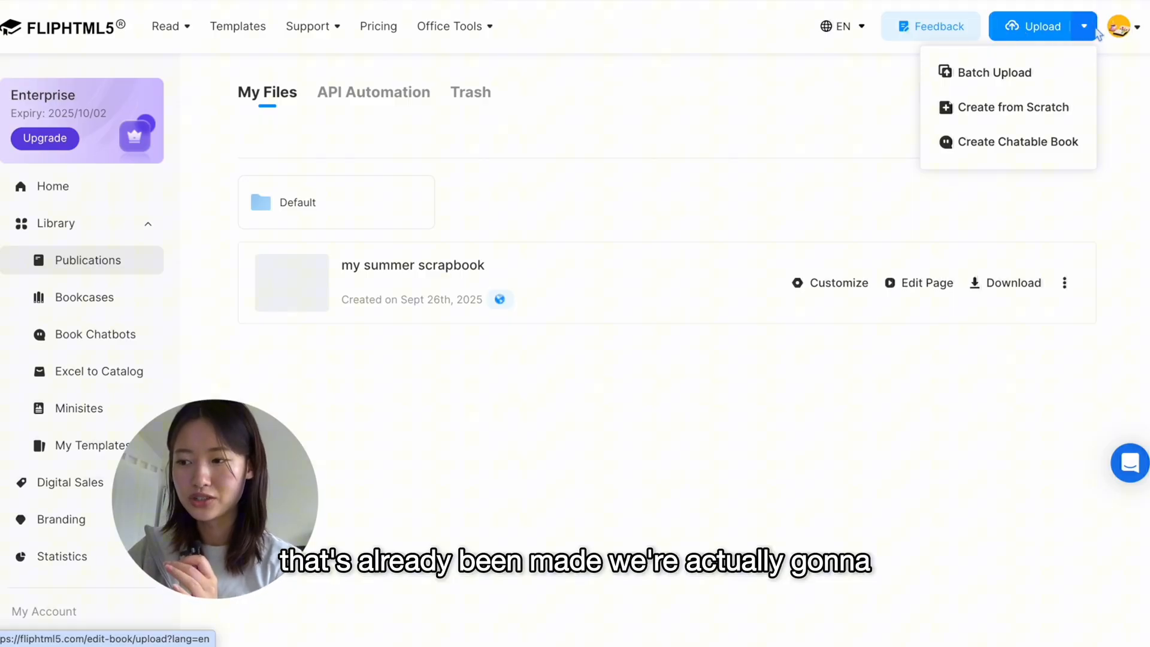
# Create a new untitled book from scratch at the Booklet 793×793 size
pyautogui.click(1014, 106)
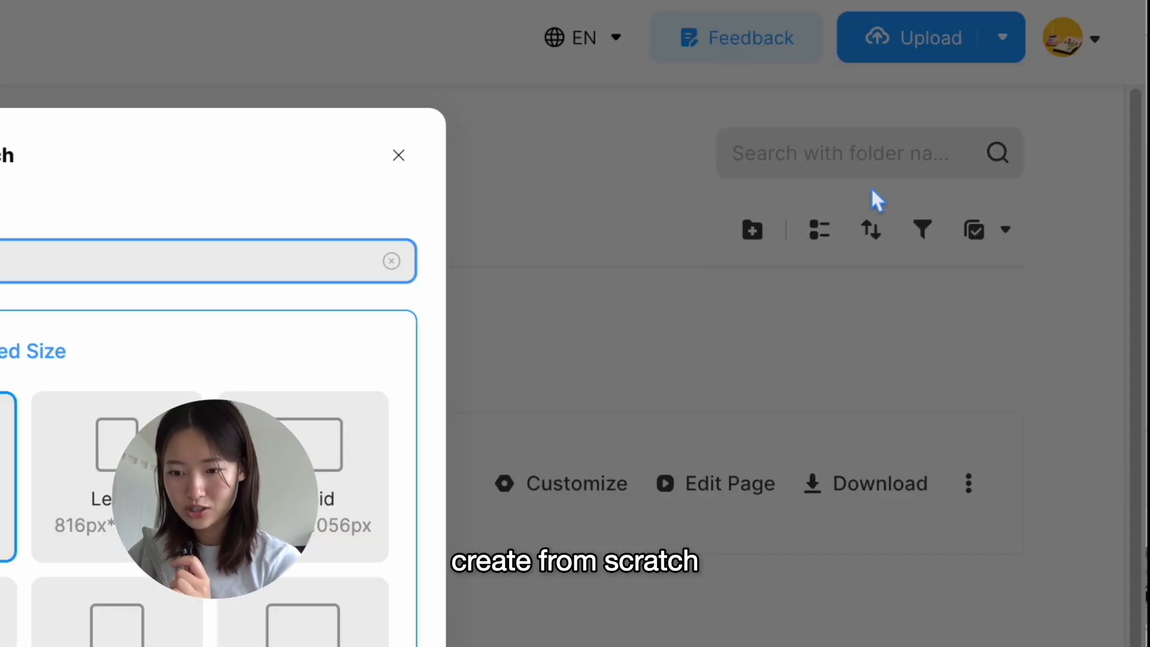
pyautogui.click(574, 384)
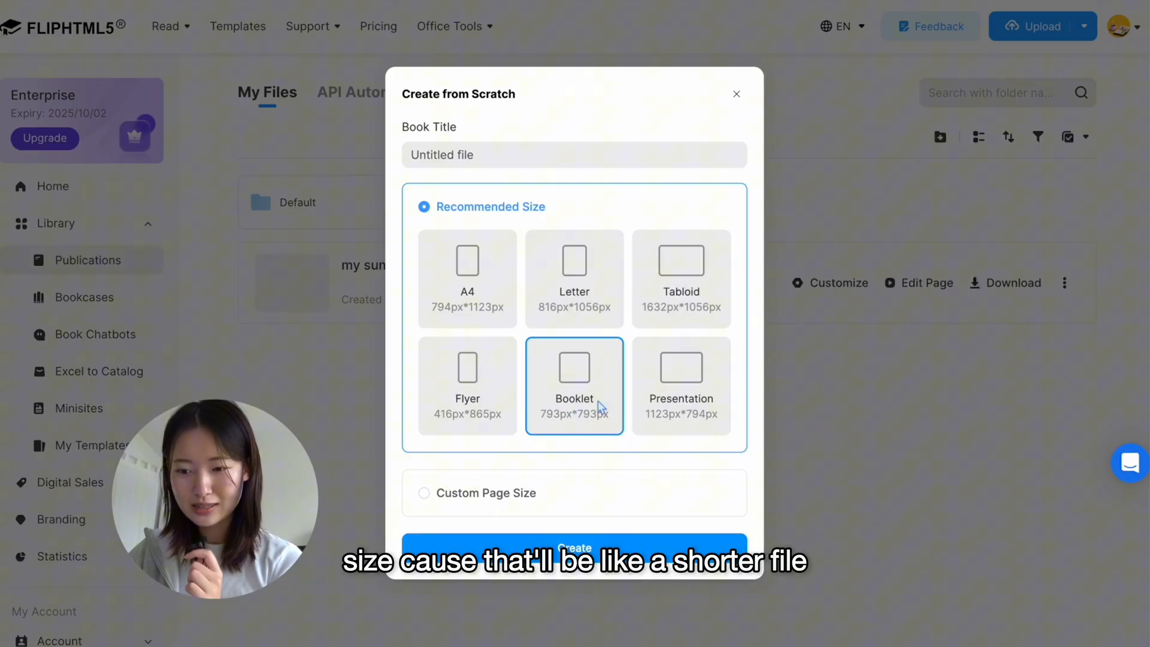
pyautogui.click(574, 548)
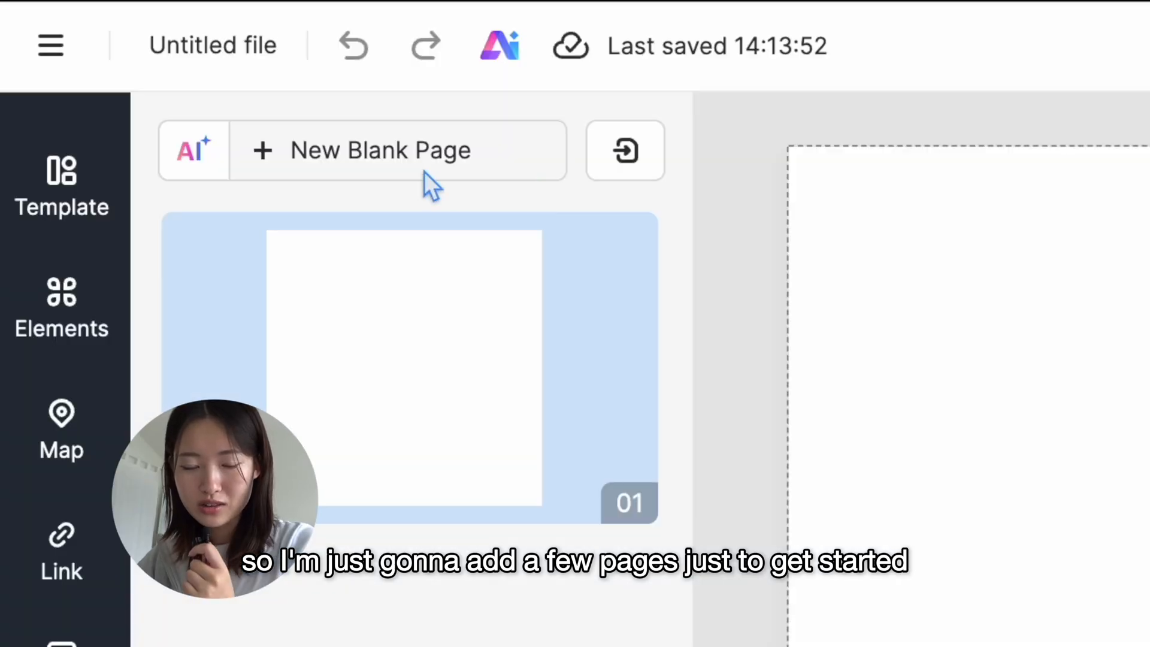
# Add blank pages until the book has four, checking the last and first pages
pyautogui.click(404, 367)
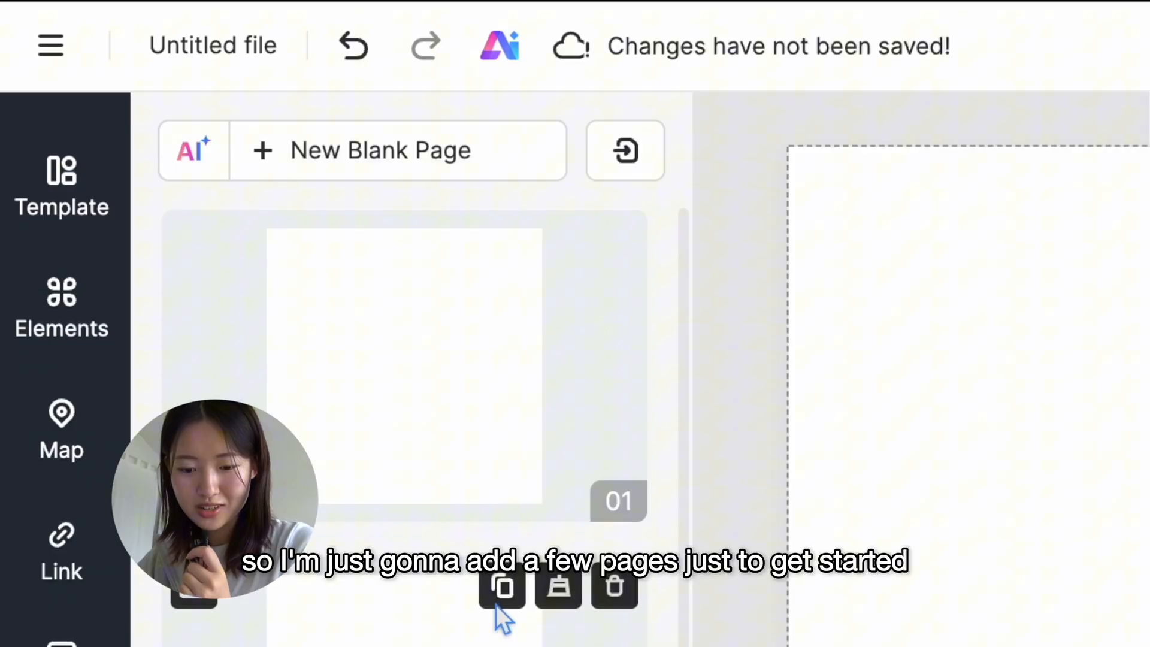
pyautogui.click(502, 587)
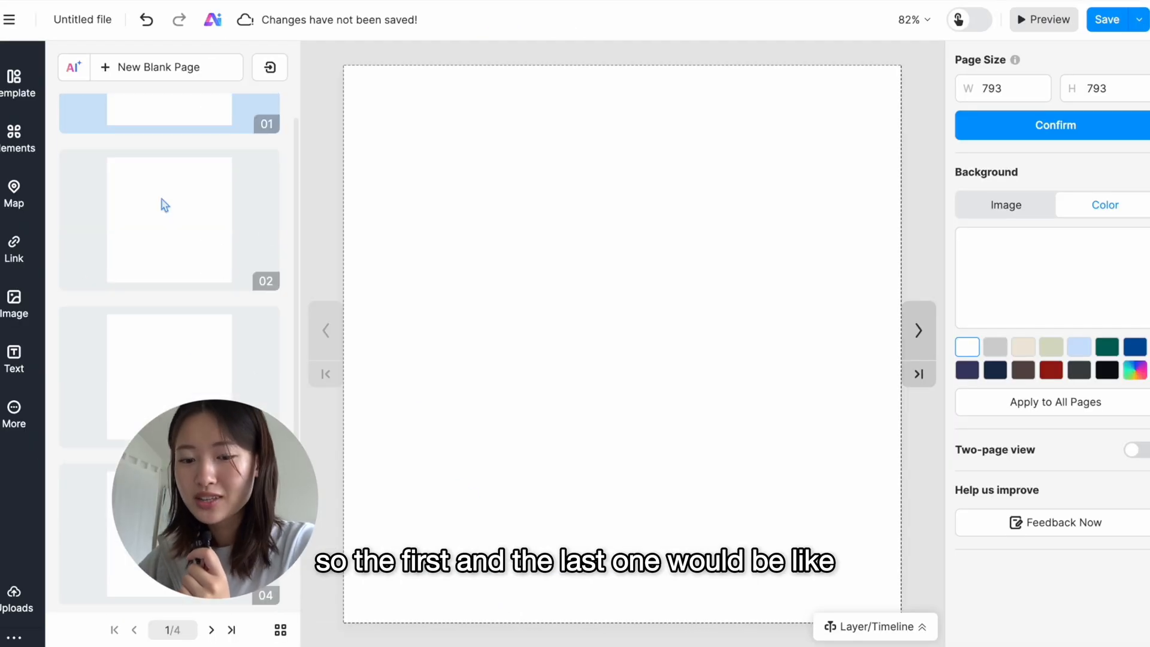
pyautogui.click(232, 629)
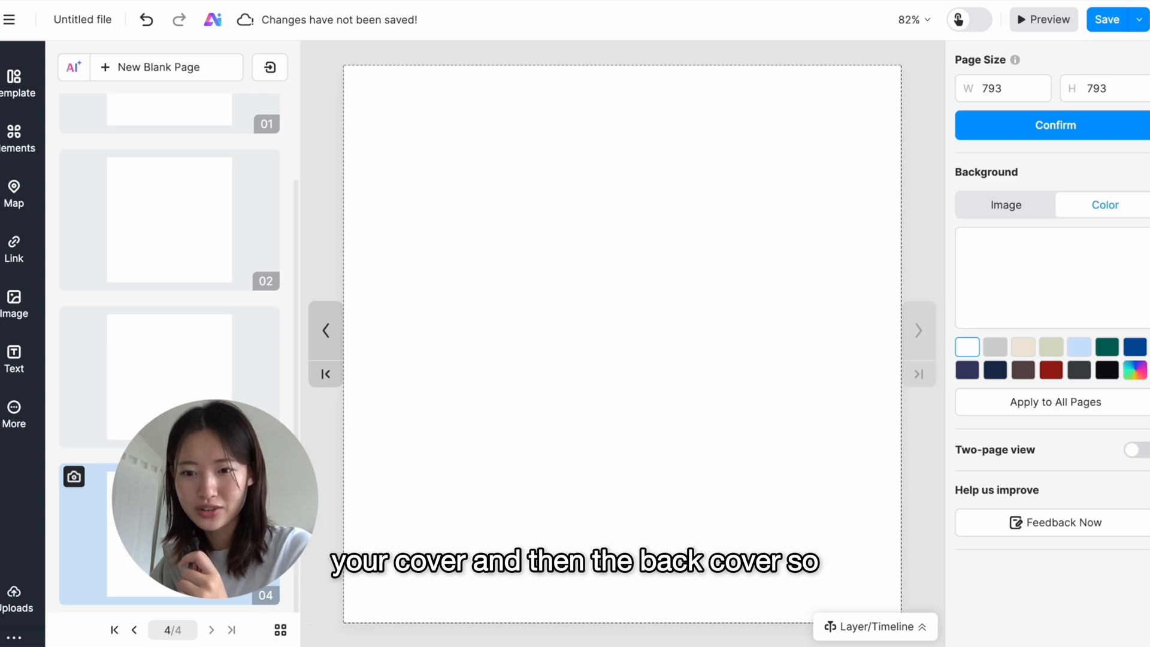
pyautogui.click(115, 629)
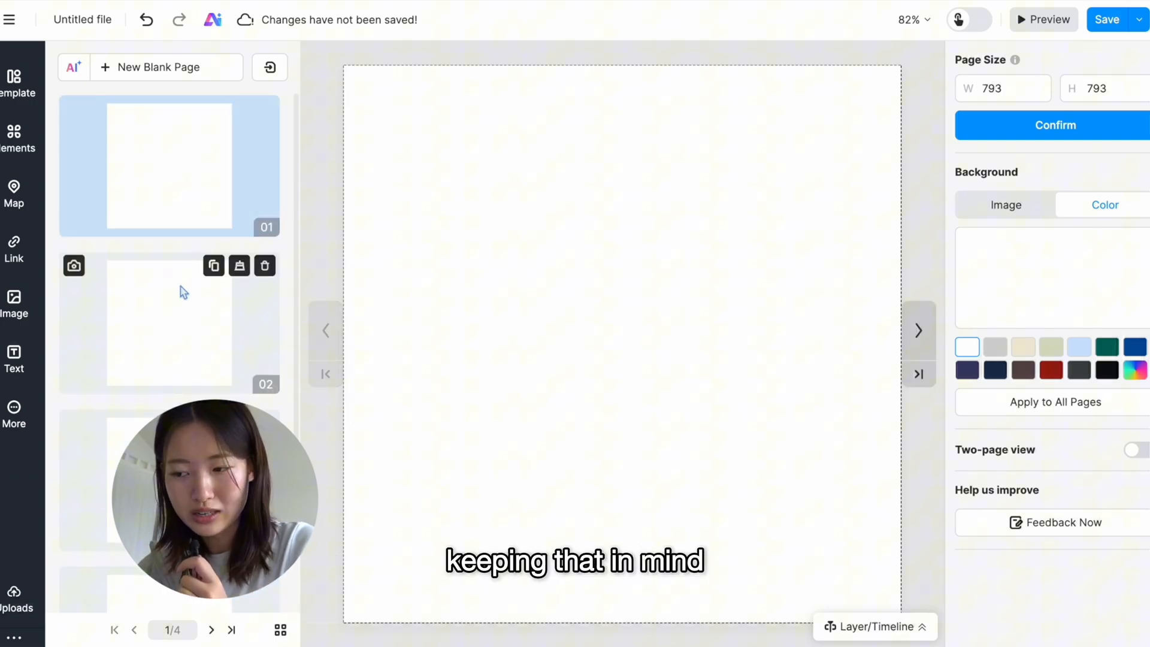
pyautogui.moveTo(306, 197)
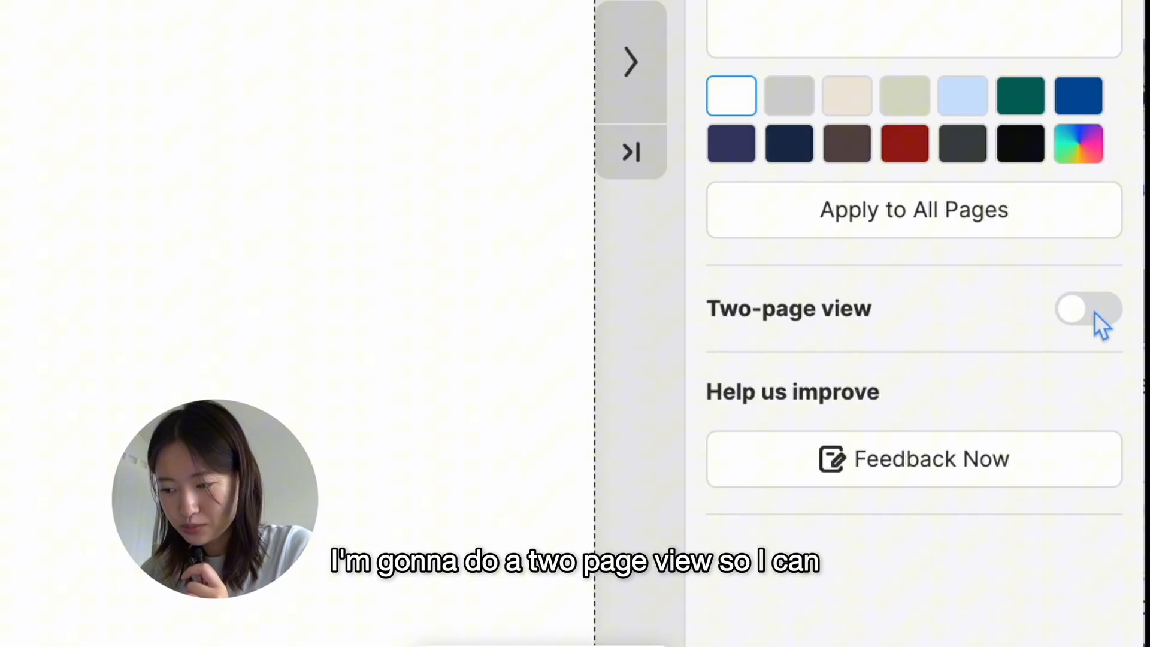
# Switch the editor to two-page view and confirm the change
pyautogui.click(1071, 308)
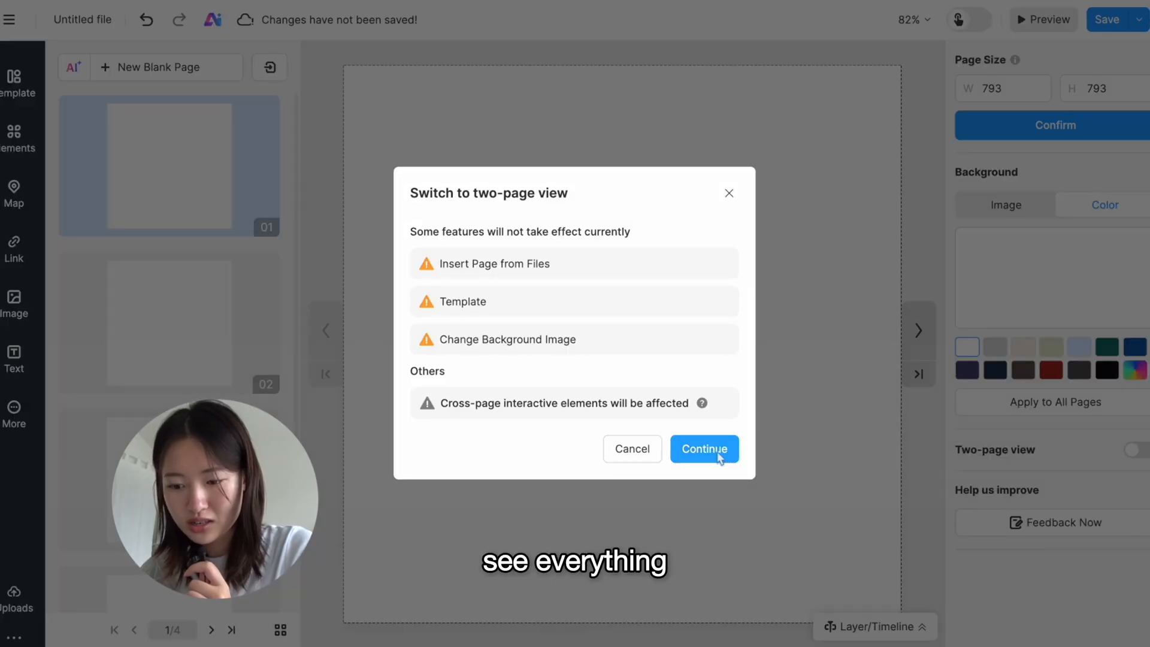
pyautogui.click(703, 448)
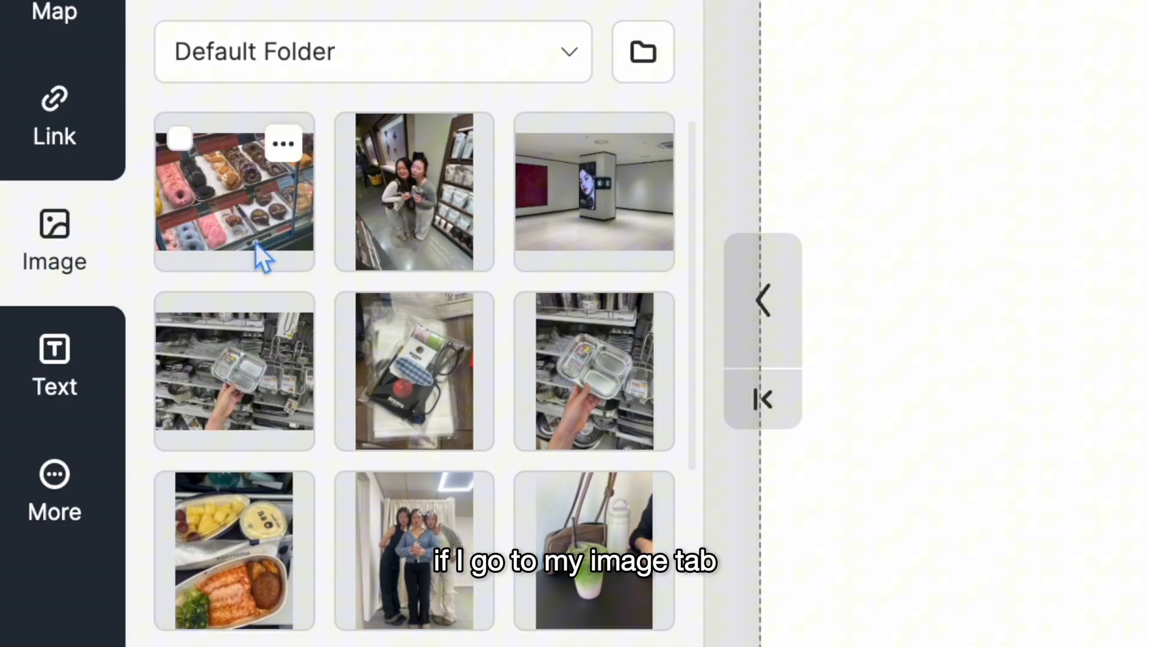
# Browse the Mine image library for the street-sign photo to place on the first spread
pyautogui.scroll(-3)
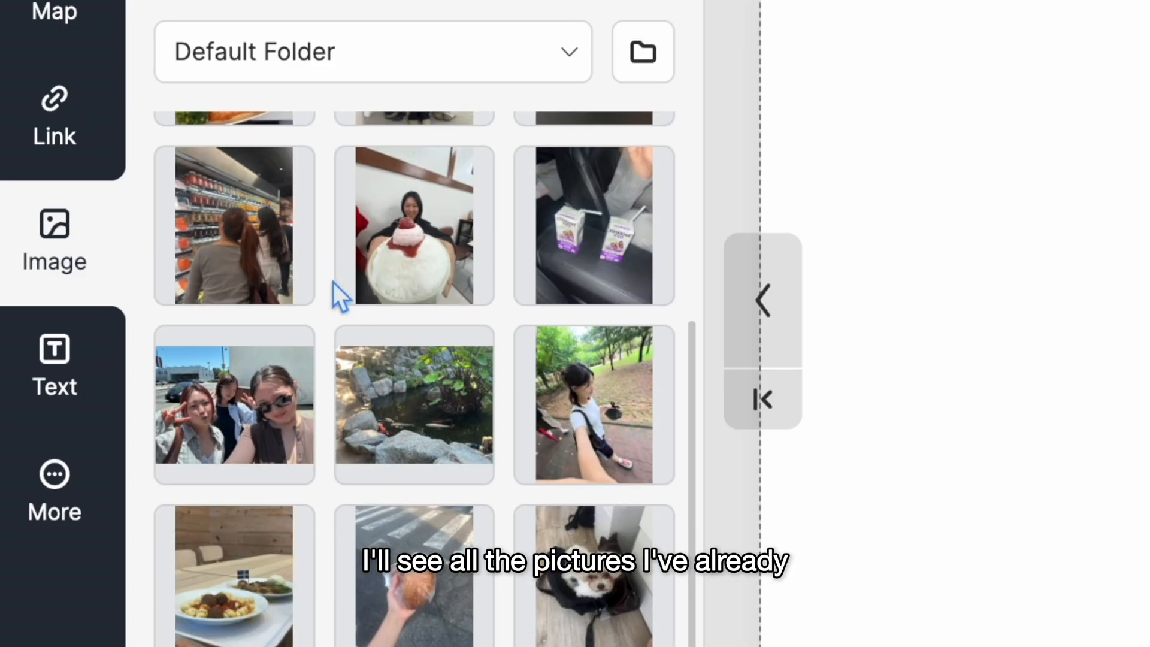
pyautogui.scroll(3)
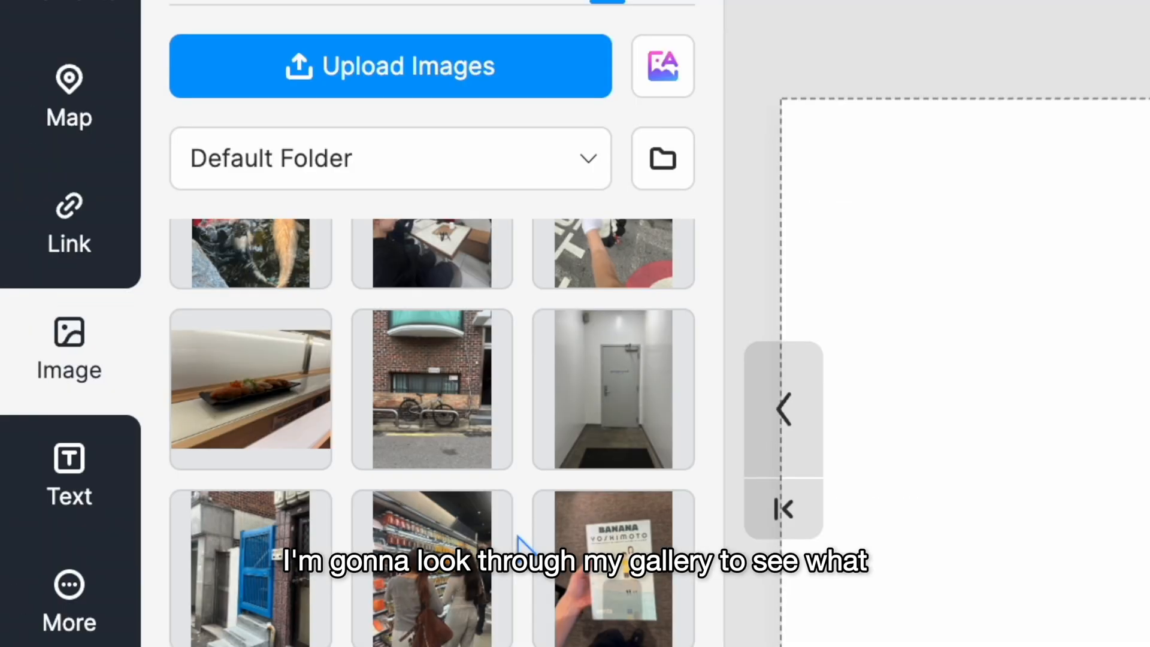
pyautogui.scroll(-3)
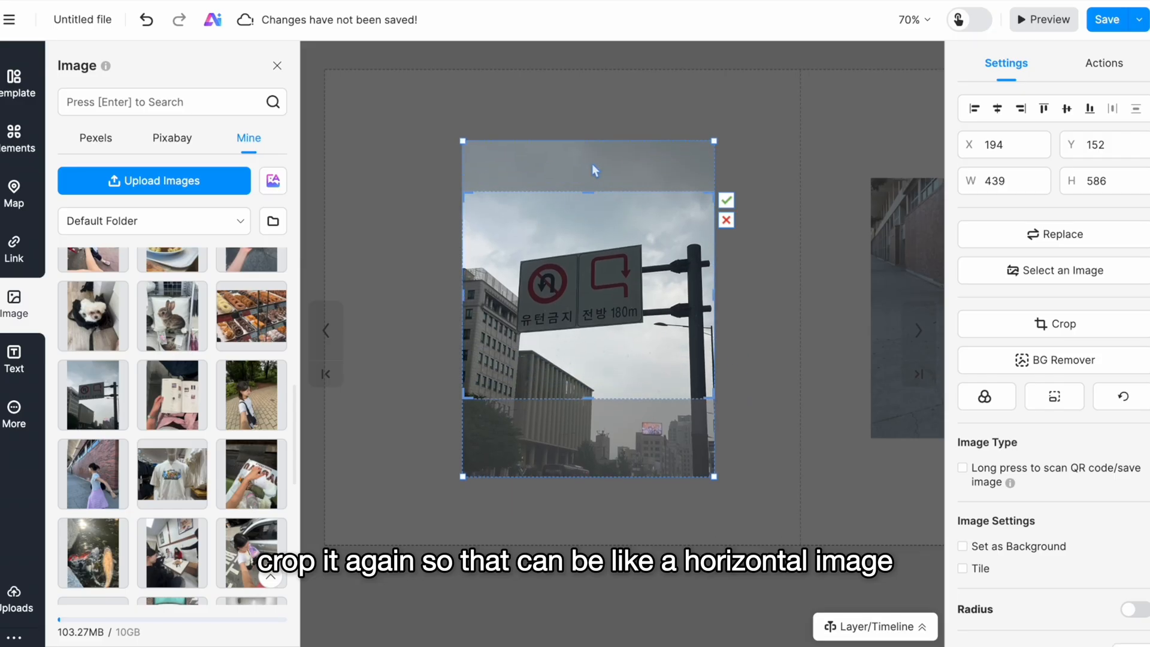
# Apply the landscape crop to the street-sign photo and bring up the text box choices
pyautogui.click(724, 200)
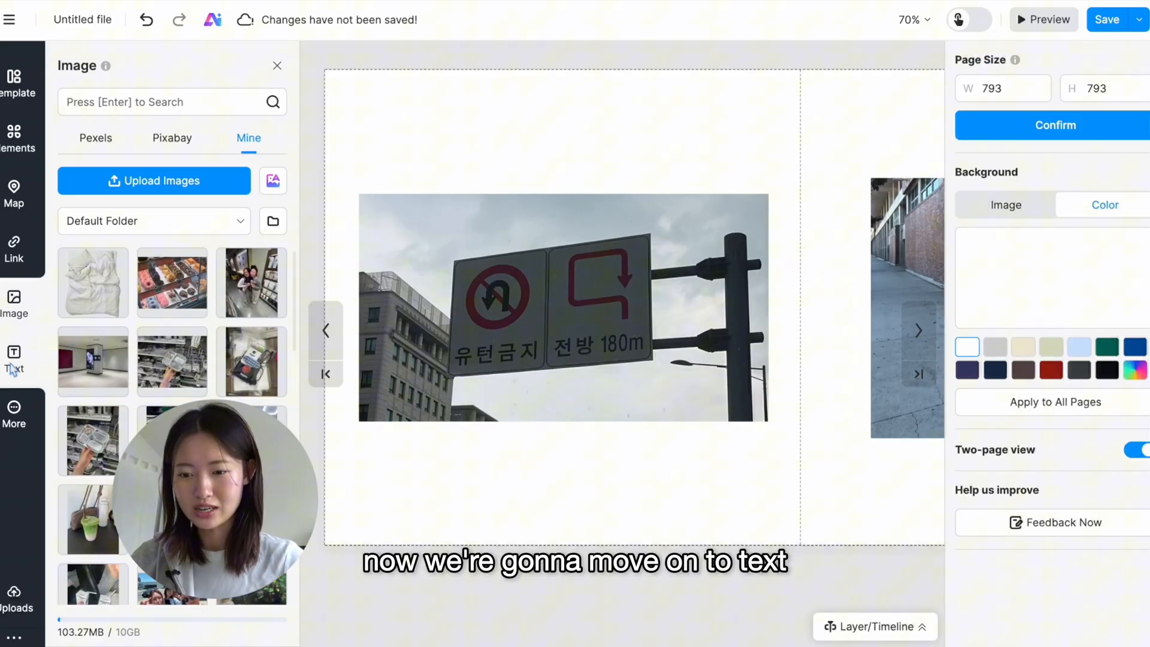
pyautogui.click(13, 359)
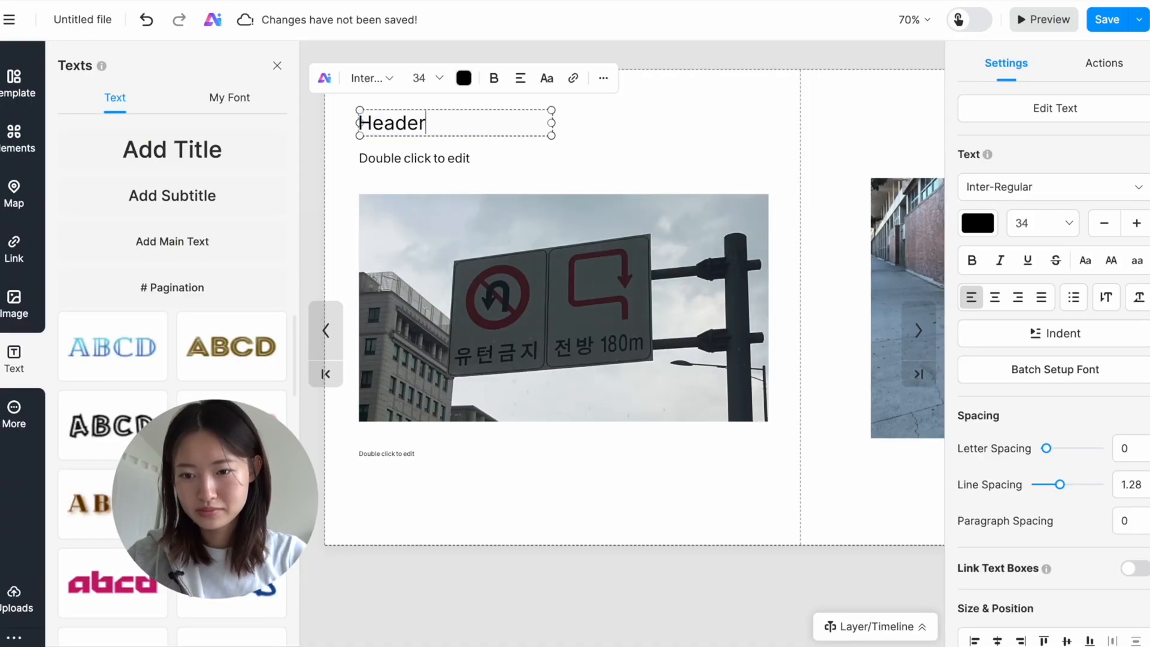
# Title the page 'My Summer Scrapbook' with the subtitle 'A collection of my summer moments'
pyautogui.write('My Summer Scrap')
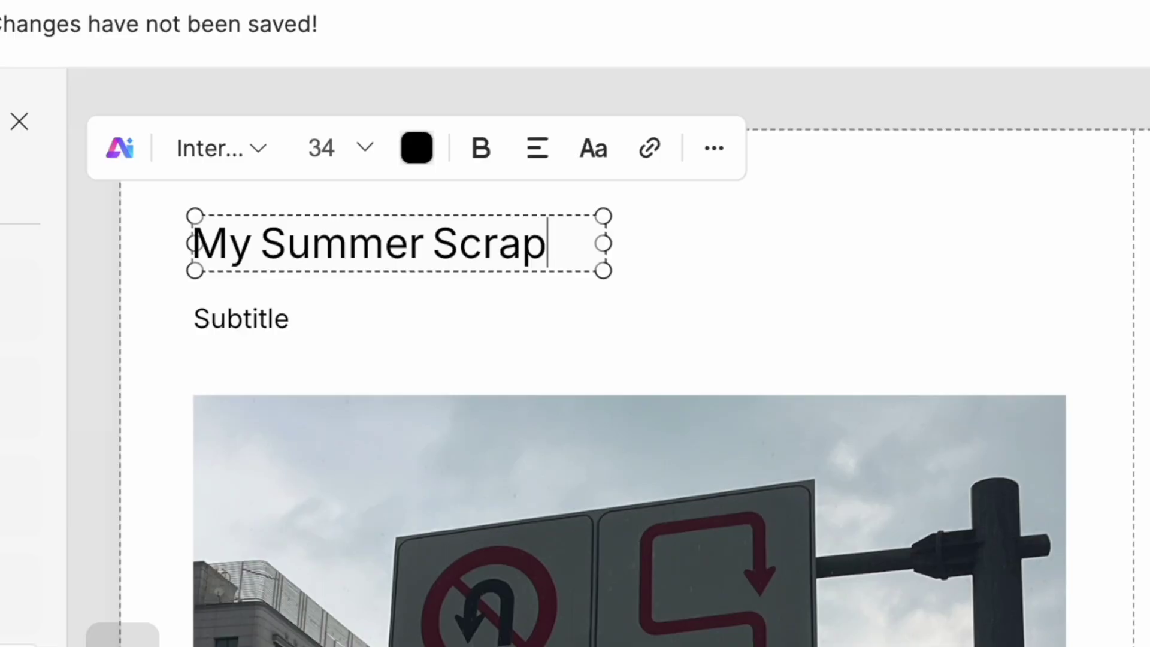
pyautogui.write('A collection of my summer moments and experiences')
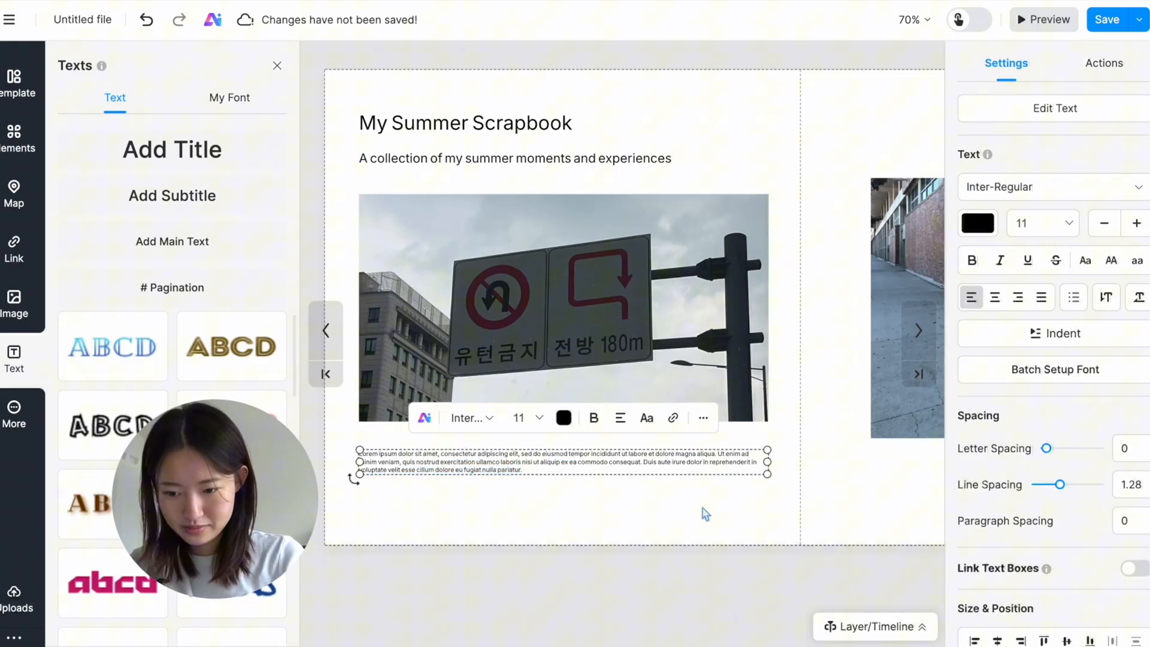
pyautogui.click(465, 123)
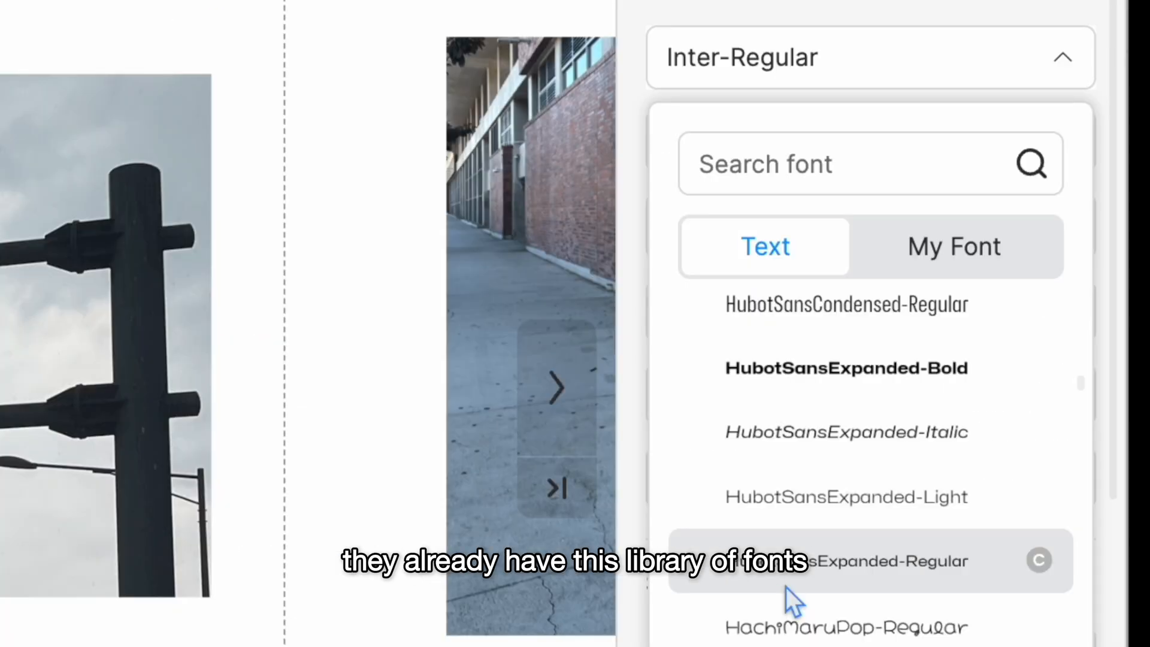
# Set the title in WorkSans-Light from the built-in font library and make it bold
pyautogui.click(953, 247)
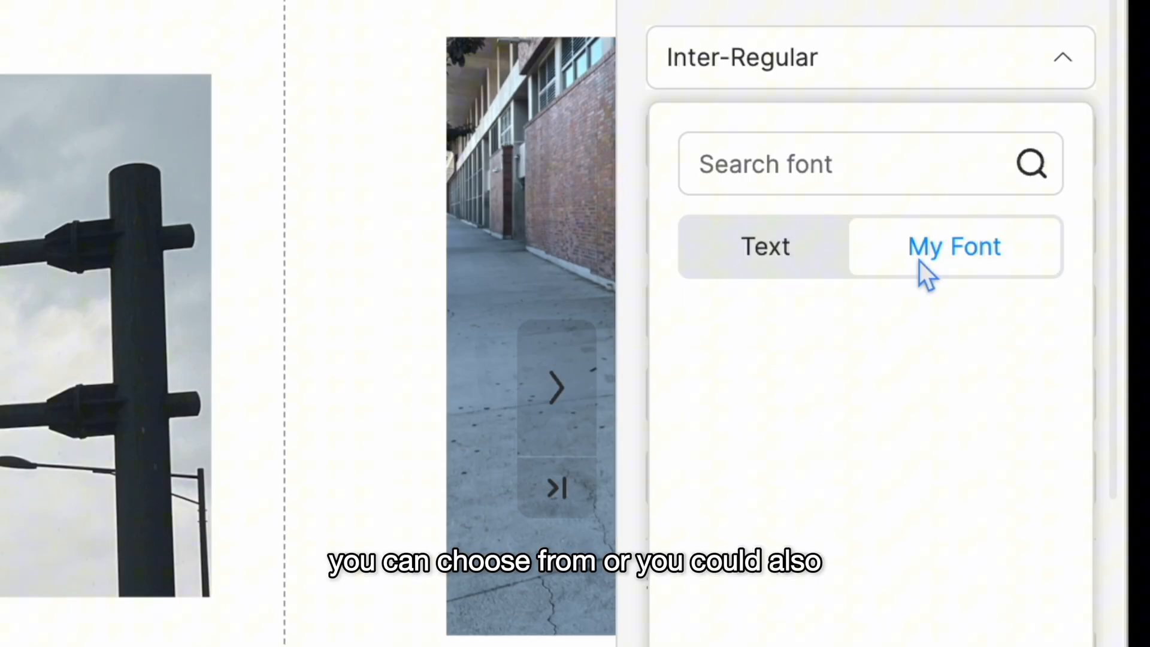
pyautogui.click(954, 246)
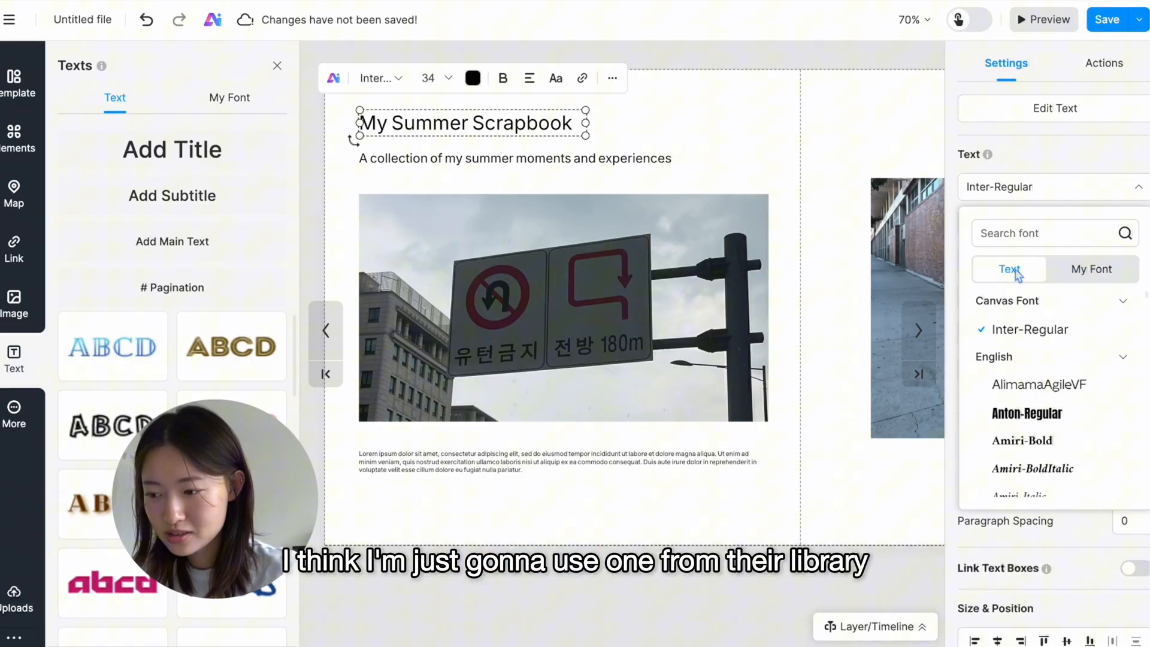
pyautogui.scroll(-3)
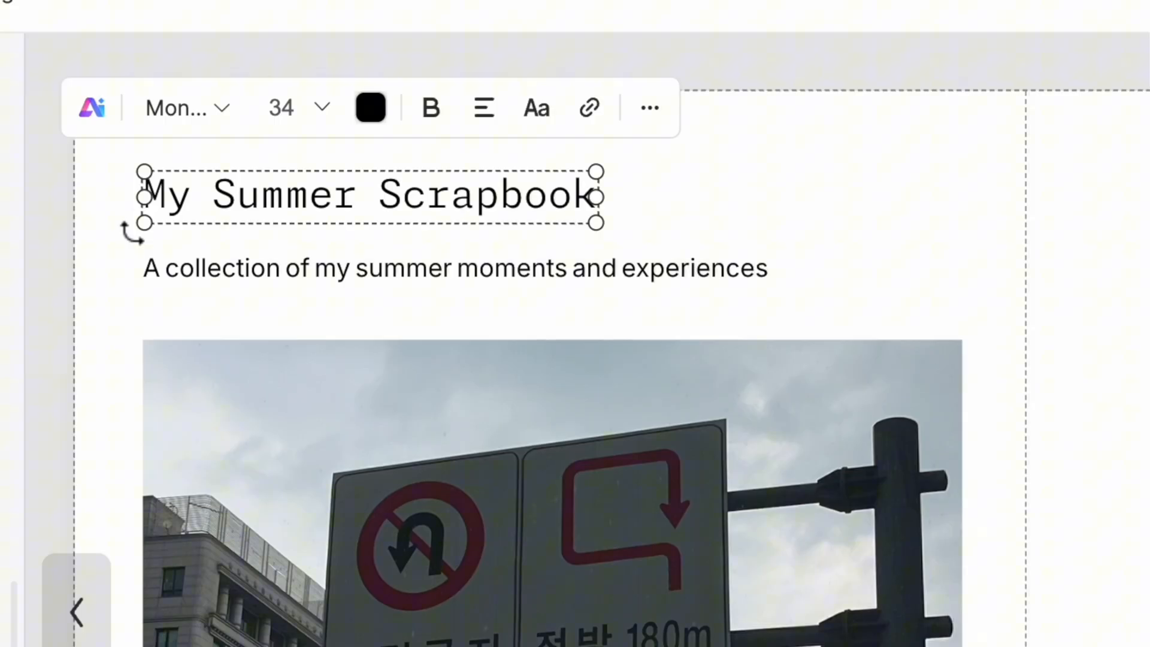
pyautogui.click(187, 106)
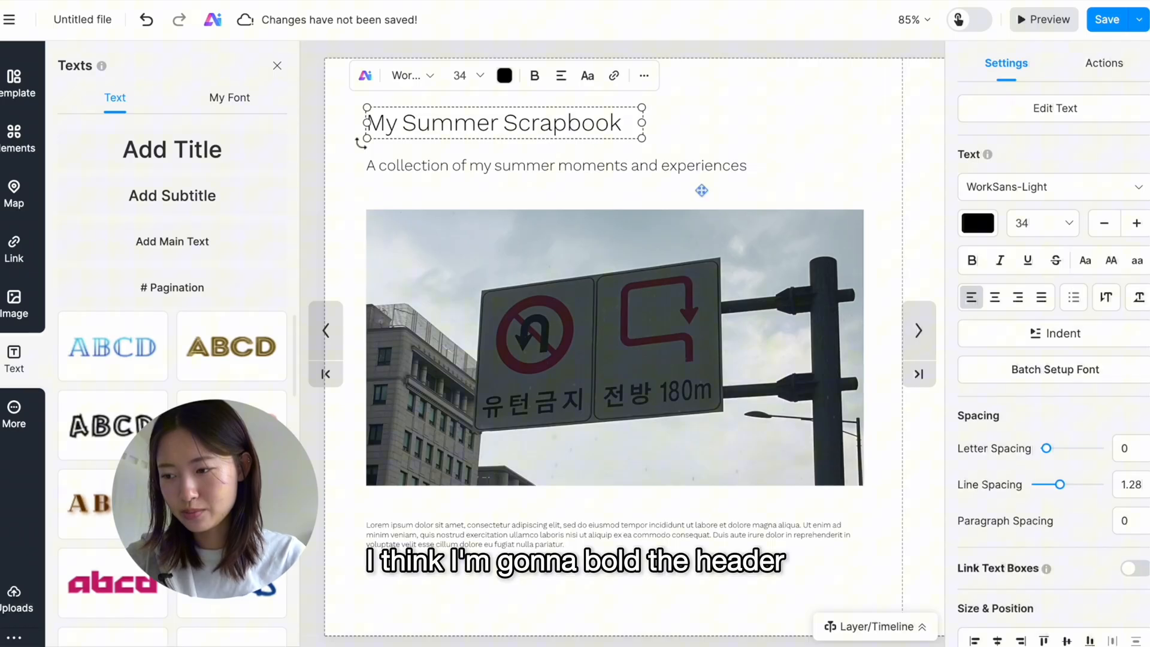
pyautogui.click(1050, 187)
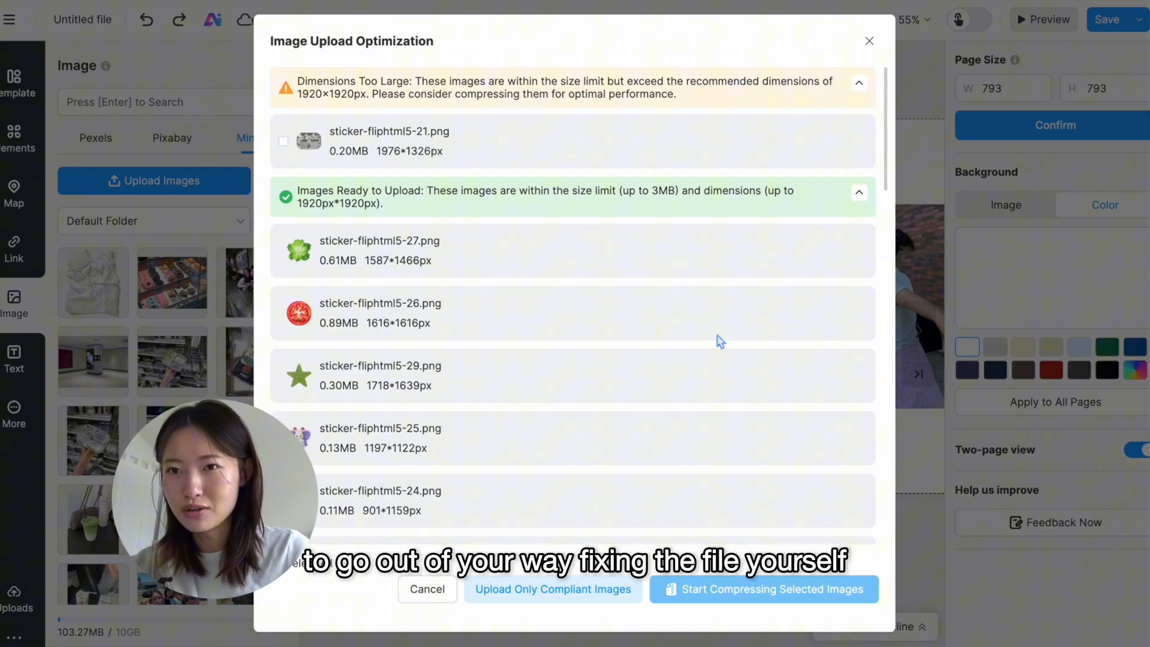
# Upload only the compliant sticker images, then browse the shapes and widgets collection
pyautogui.click(426, 589)
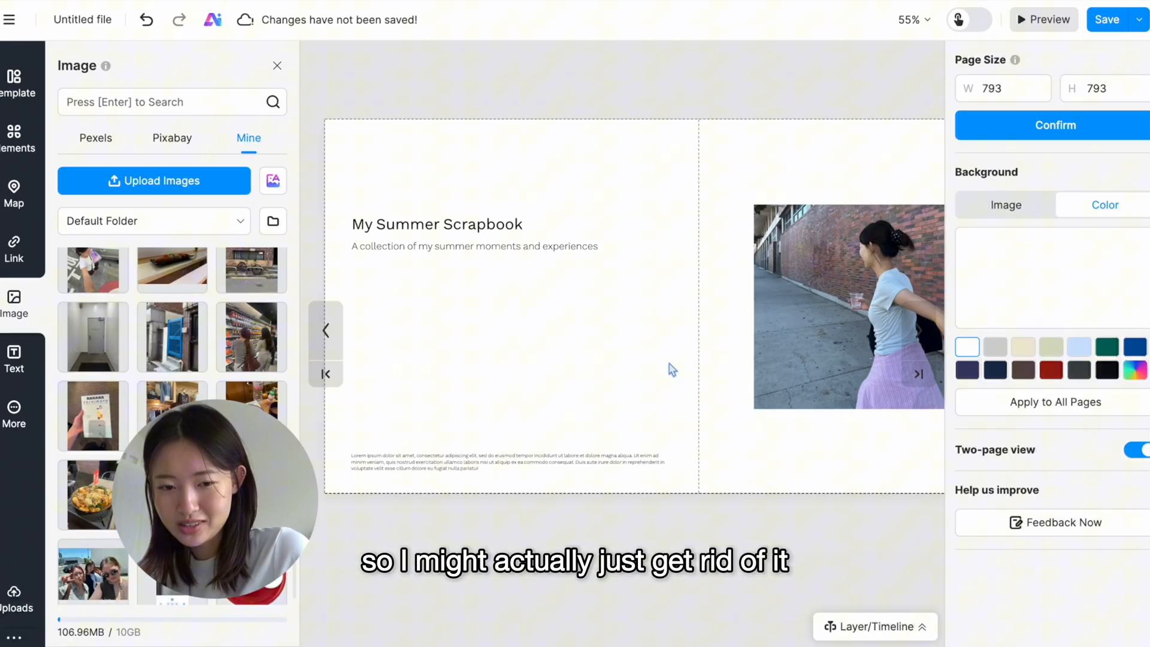
pyautogui.click(20, 139)
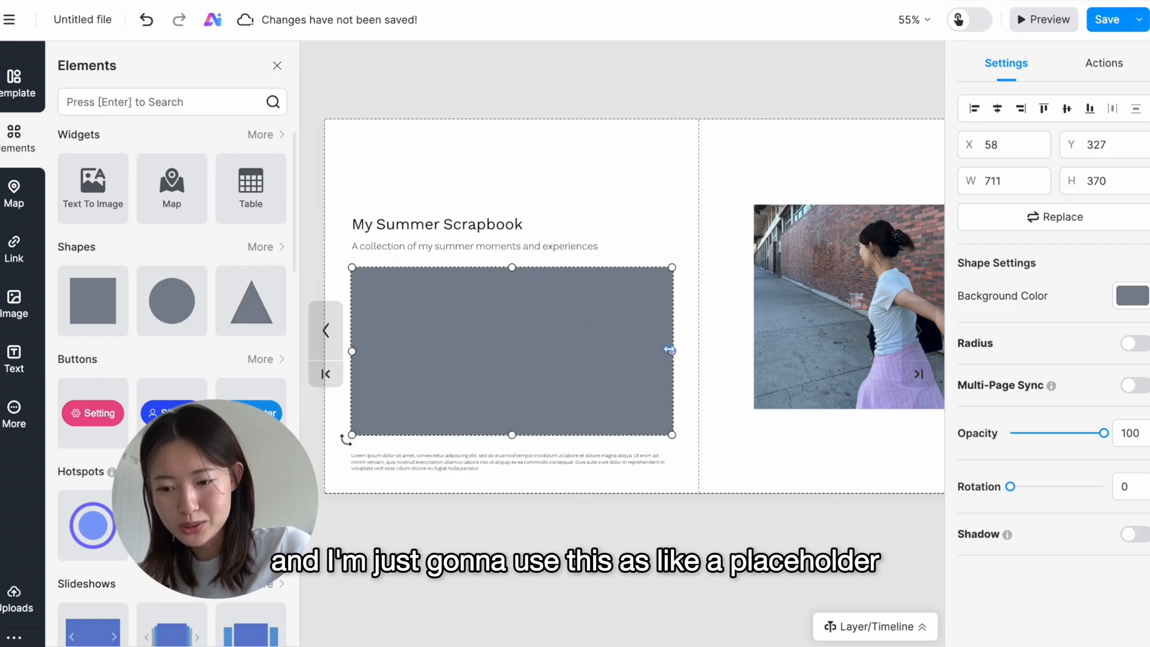
# Place the grey rectangle below the subtitle and add a new two-page spread from the Pages panel
pyautogui.click(673, 201)
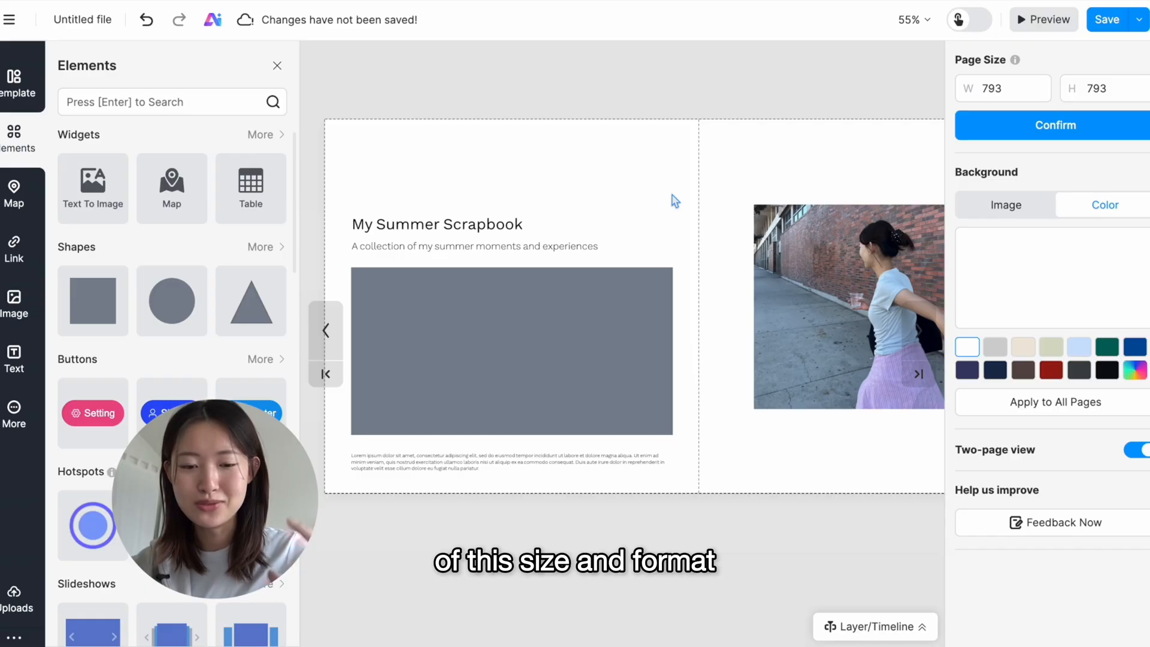
pyautogui.click(849, 306)
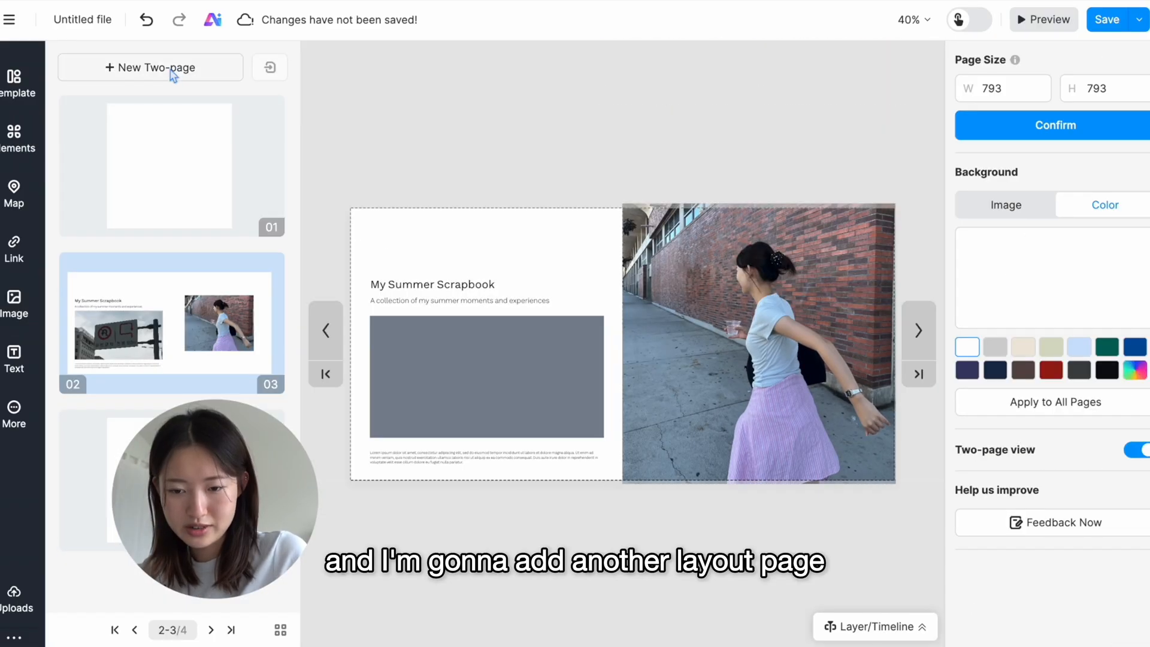
pyautogui.click(150, 67)
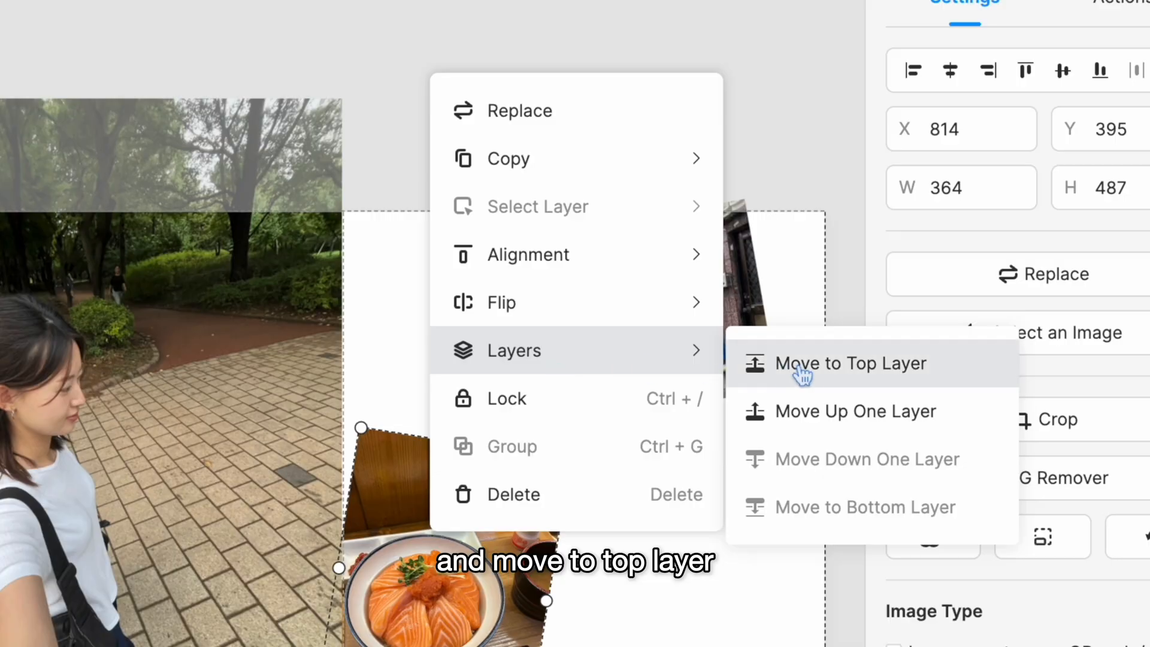
# Move the food photo to the top layer above the park and door images
pyautogui.click(851, 363)
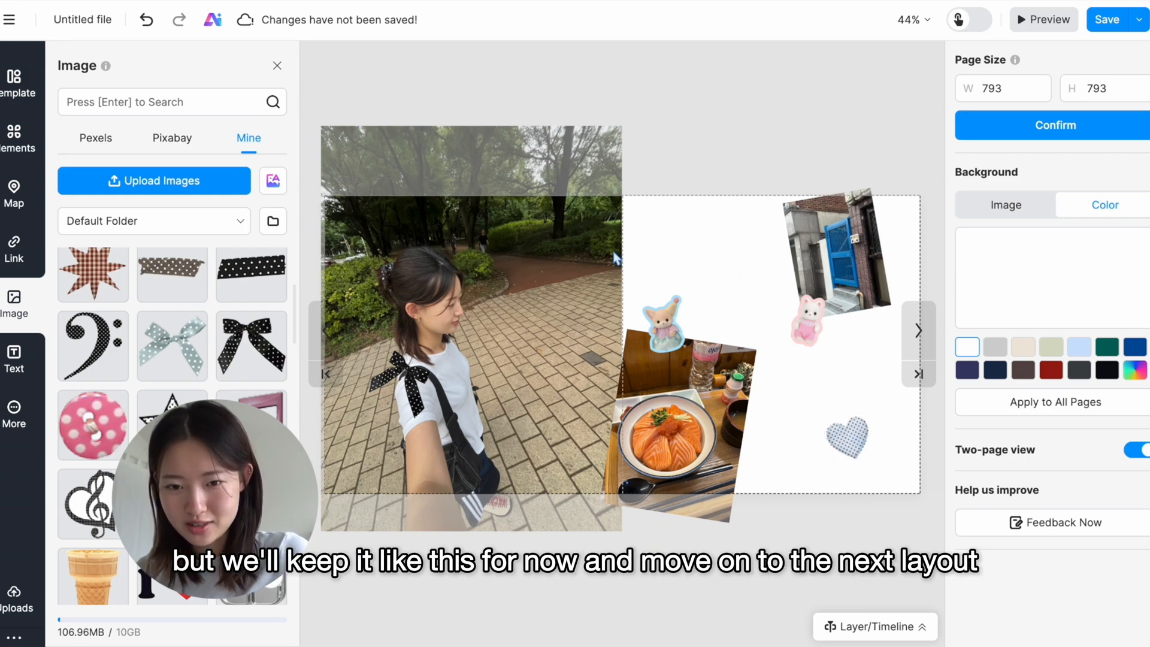
# Place the bread photo full-bleed on a new spread and preview the flipbook
pyautogui.click(918, 331)
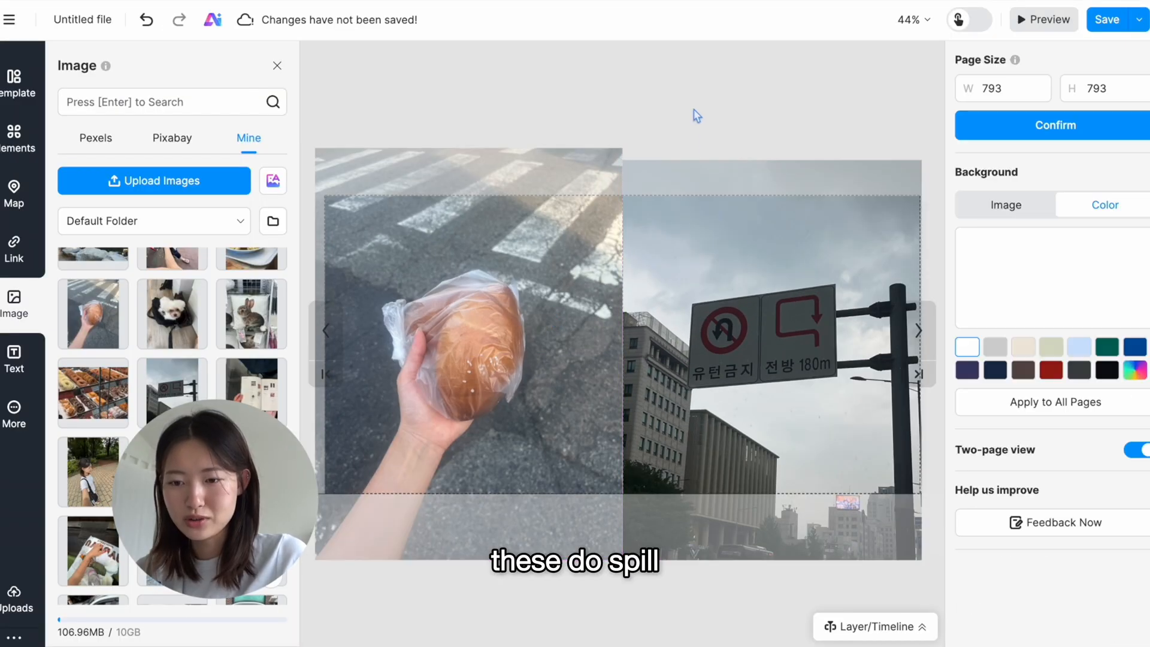
pyautogui.click(469, 331)
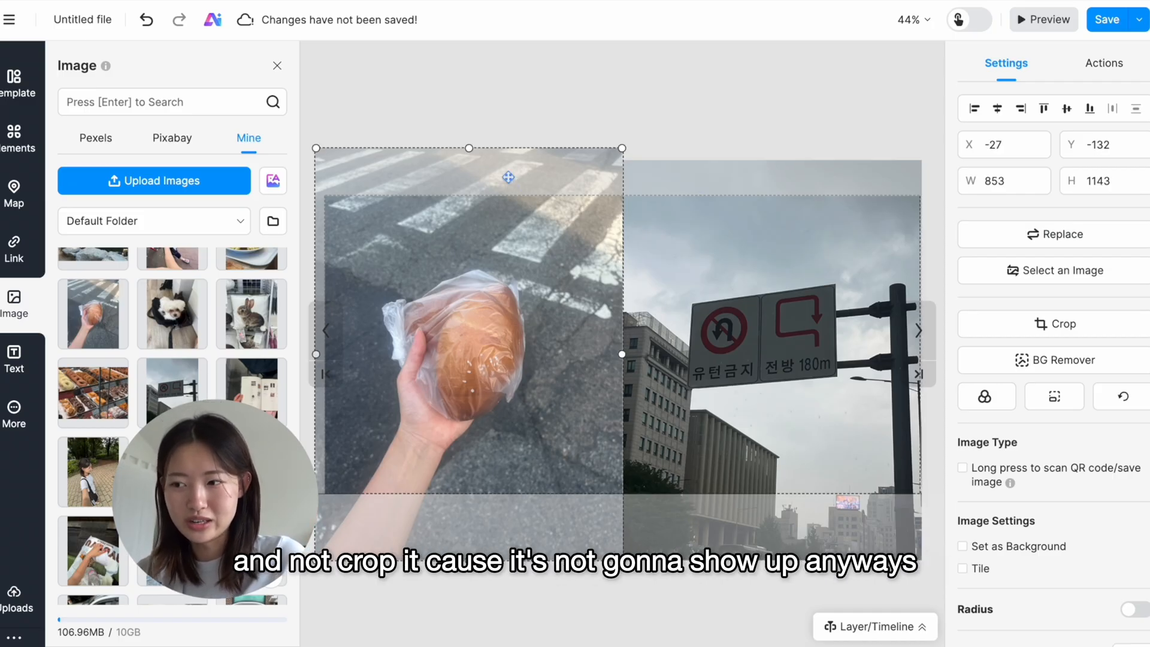
pyautogui.click(1042, 21)
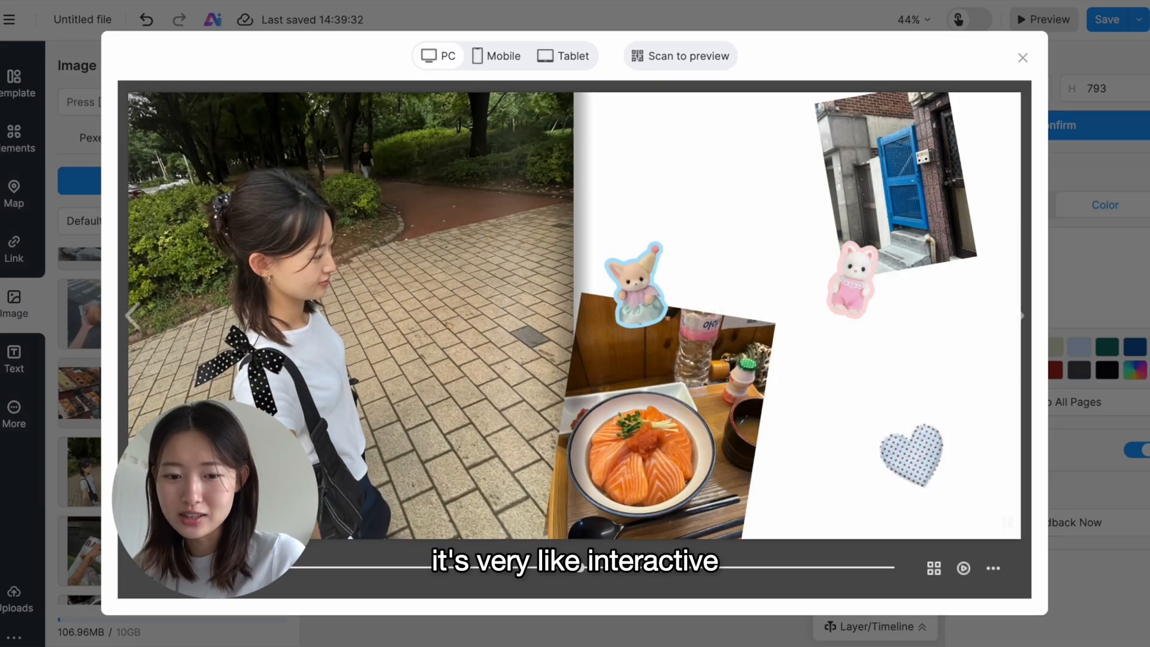
# Close the flipbook preview to return to the shopping spread in the editor
pyautogui.click(1022, 57)
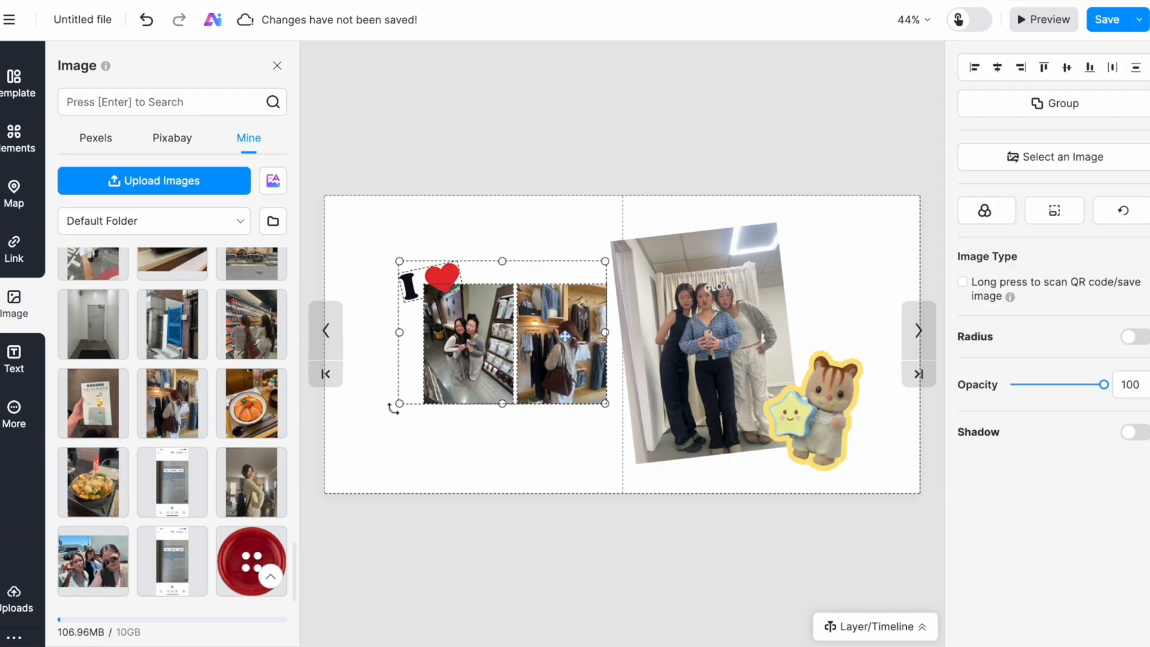
# Tint the shopping spread background beige and add the red button sticker
pyautogui.click(733, 159)
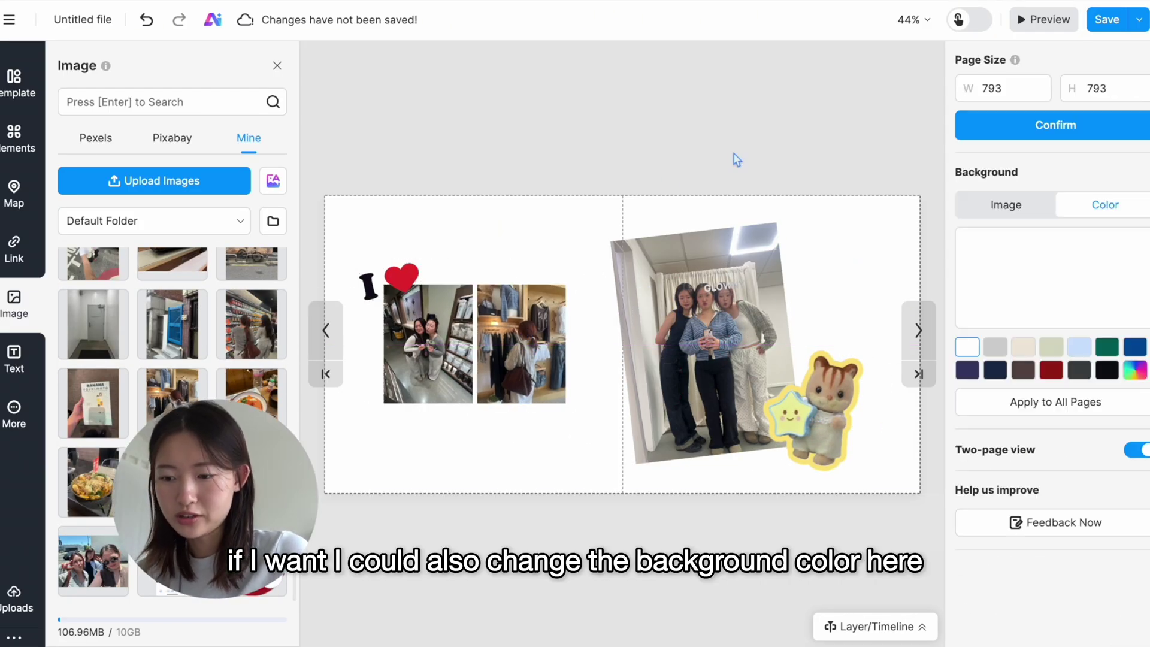
pyautogui.moveTo(842, 246)
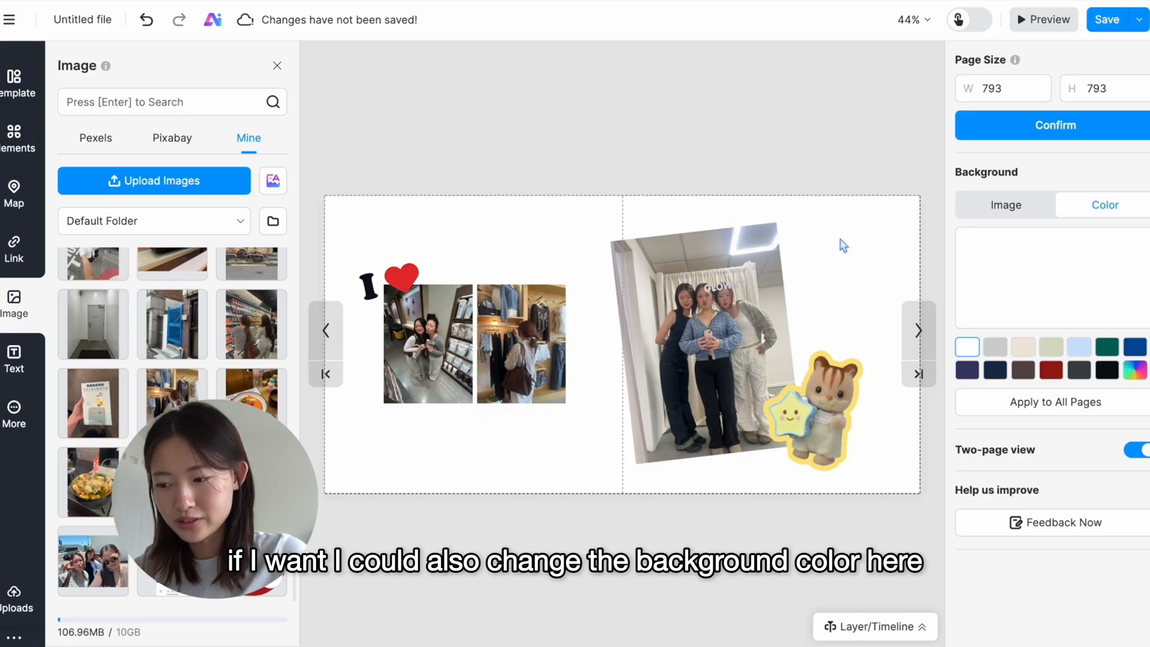
pyautogui.click(1022, 347)
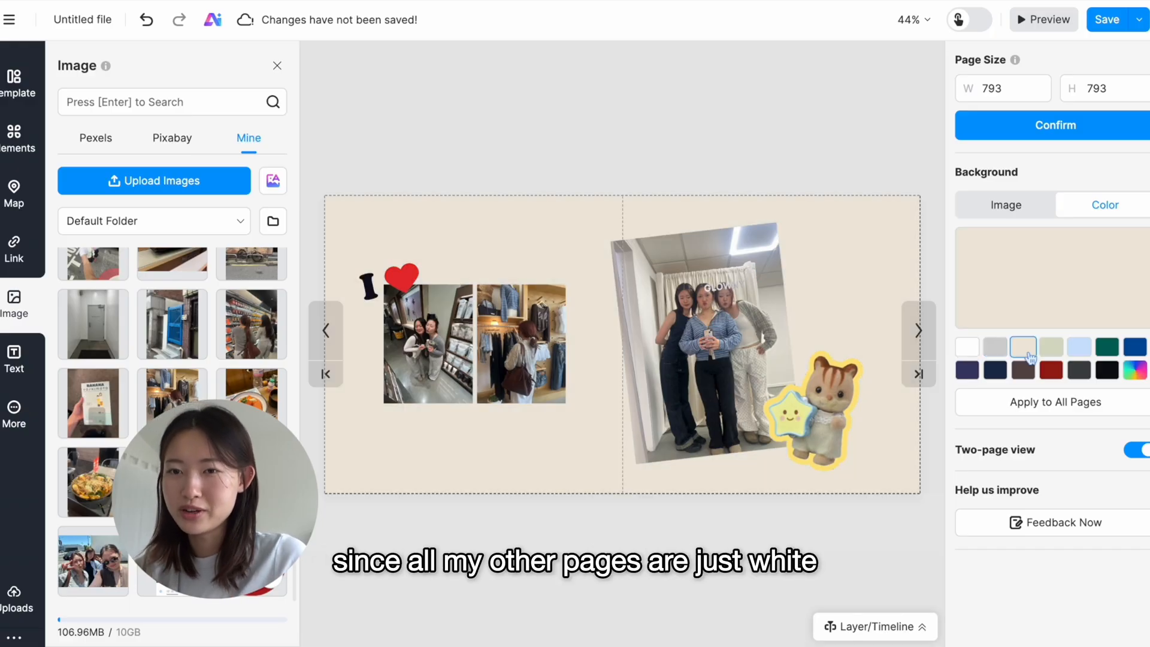
pyautogui.click(966, 346)
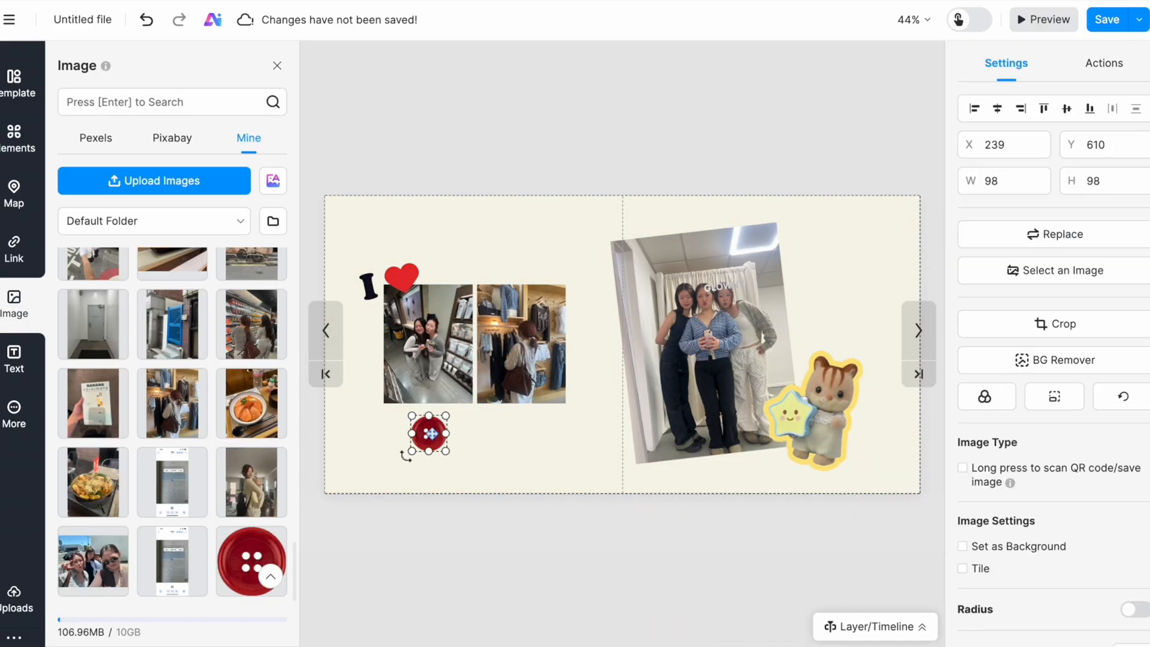
# Give the squirrel sticker a shadow and title the park spread 'Solo days'
pyautogui.click(540, 146)
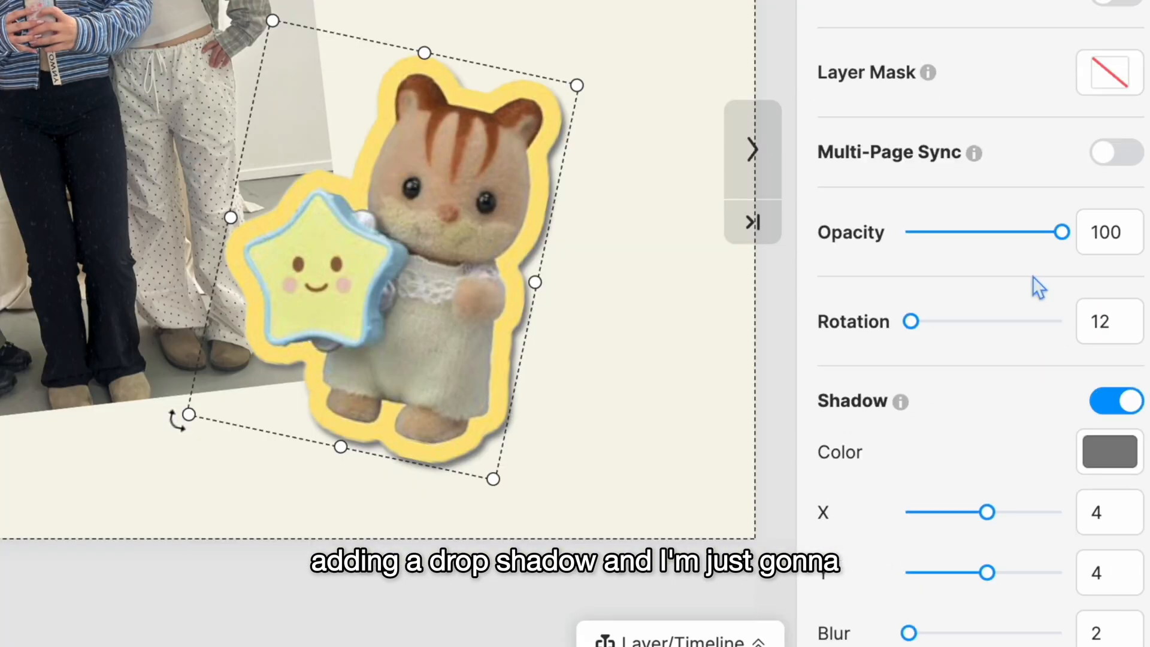
pyautogui.scroll(3)
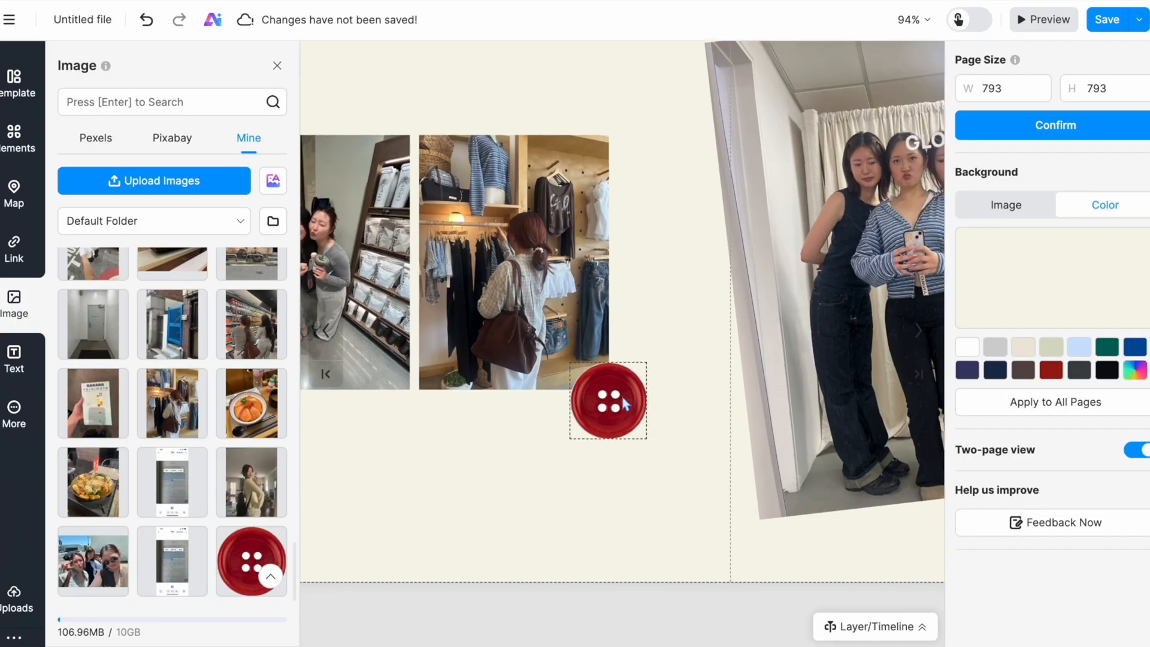
pyautogui.scroll(-3)
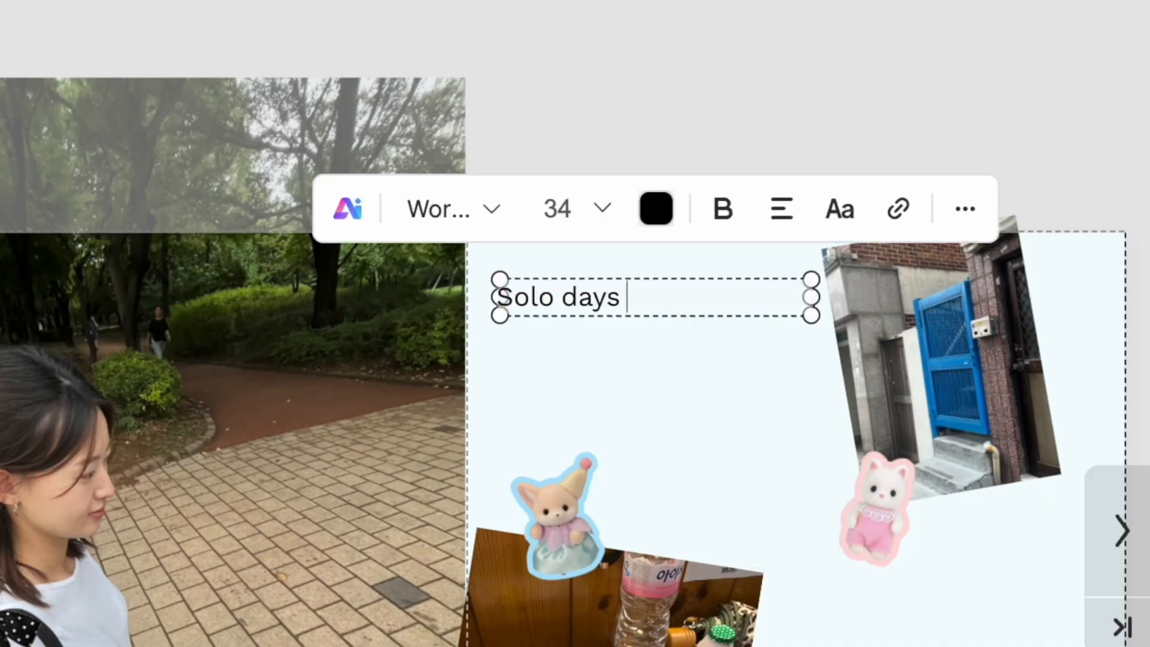
# Finish the 'Solo days' text before starting the steel-tray spread
pyautogui.click(576, 208)
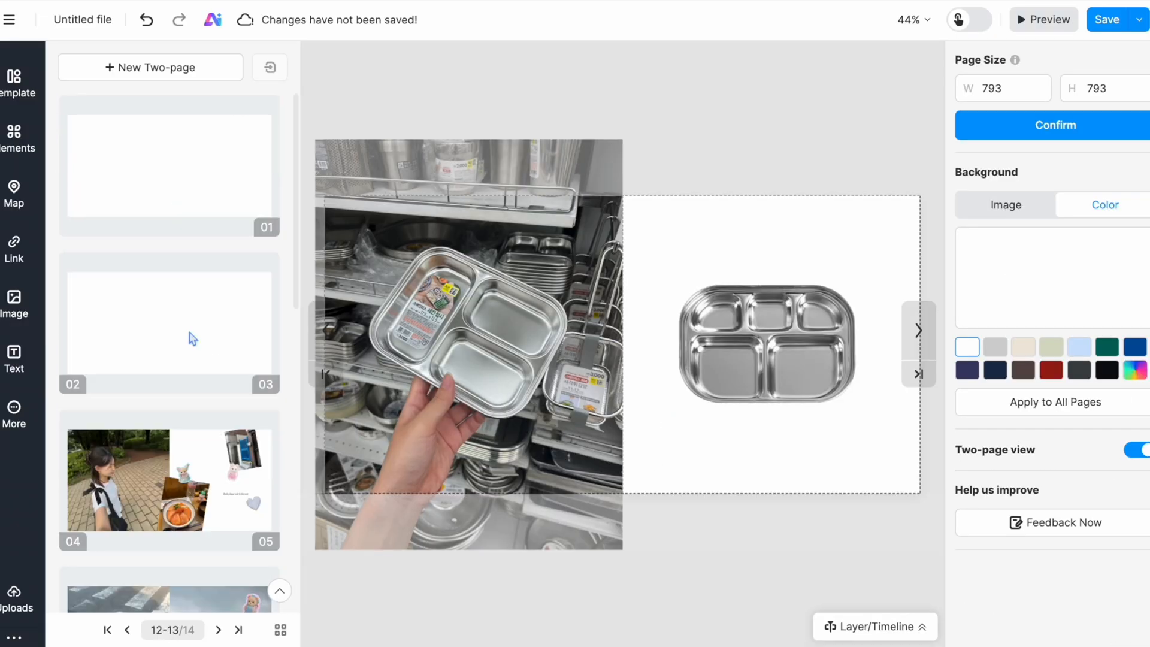
# Review spread 8–9 with its 'My Summer Scrapbook' running head and page number
pyautogui.scroll(-3)
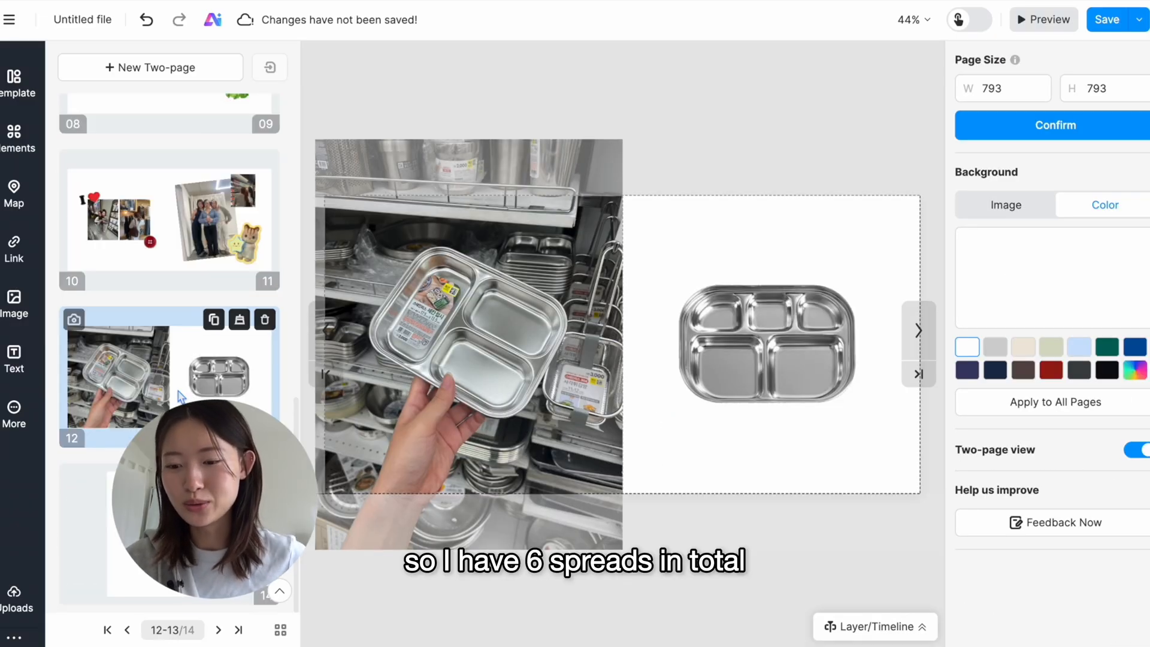
pyautogui.scroll(3)
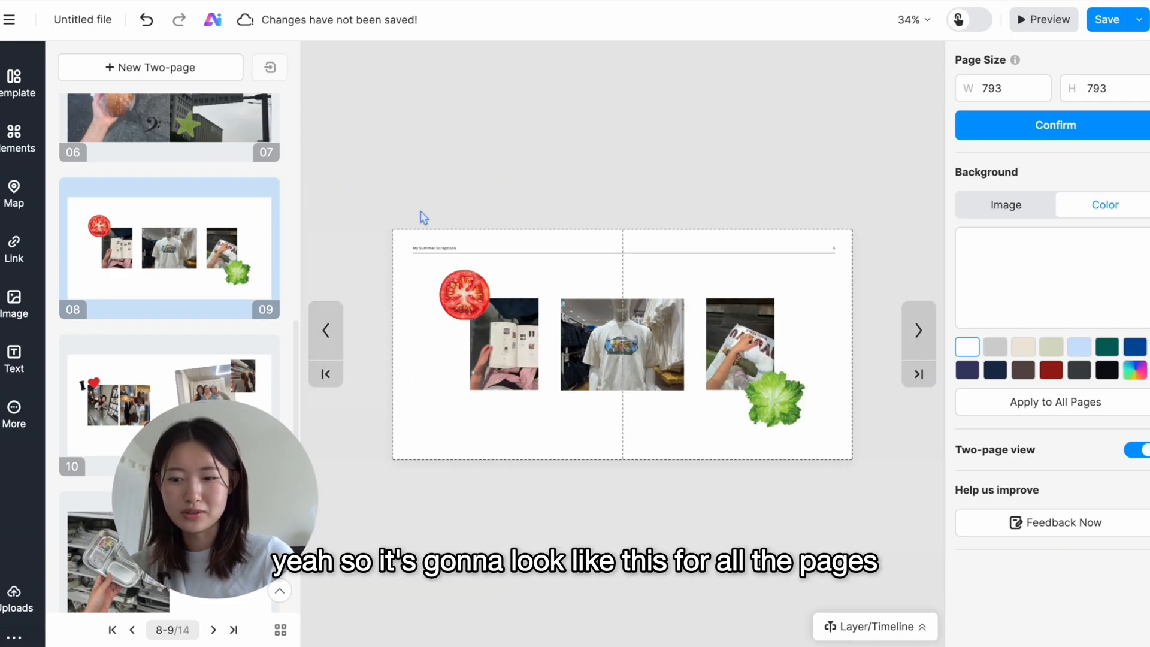
# Put an oval-cropped koi photo on page 14 as the back cover
pyautogui.click(217, 629)
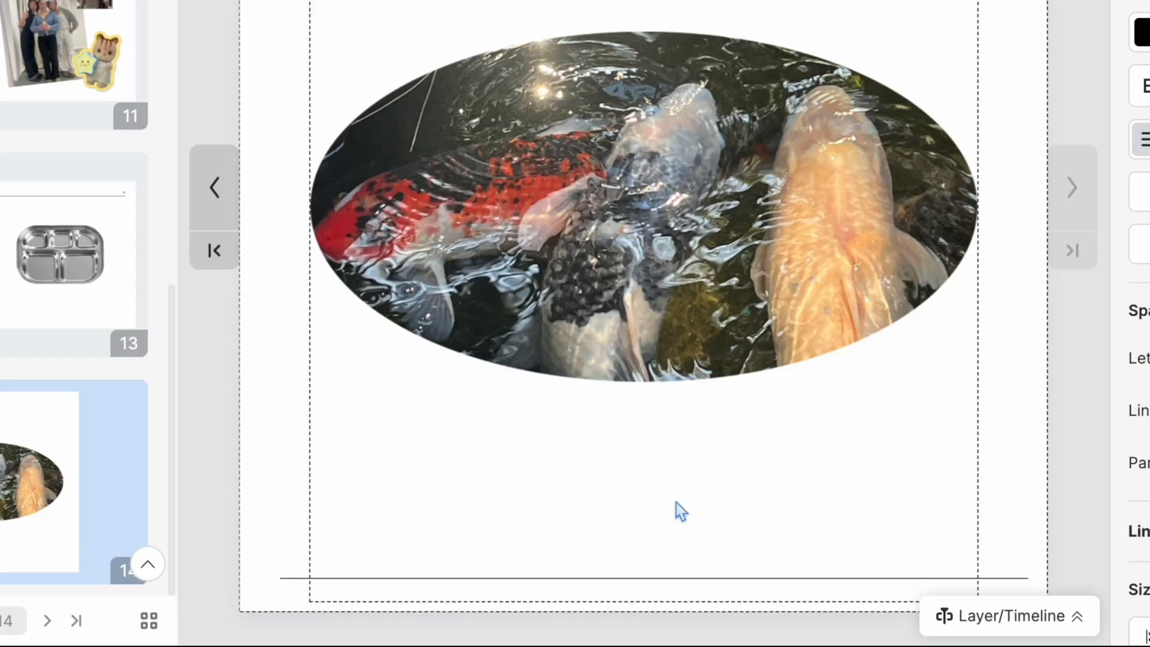
pyautogui.click(359, 556)
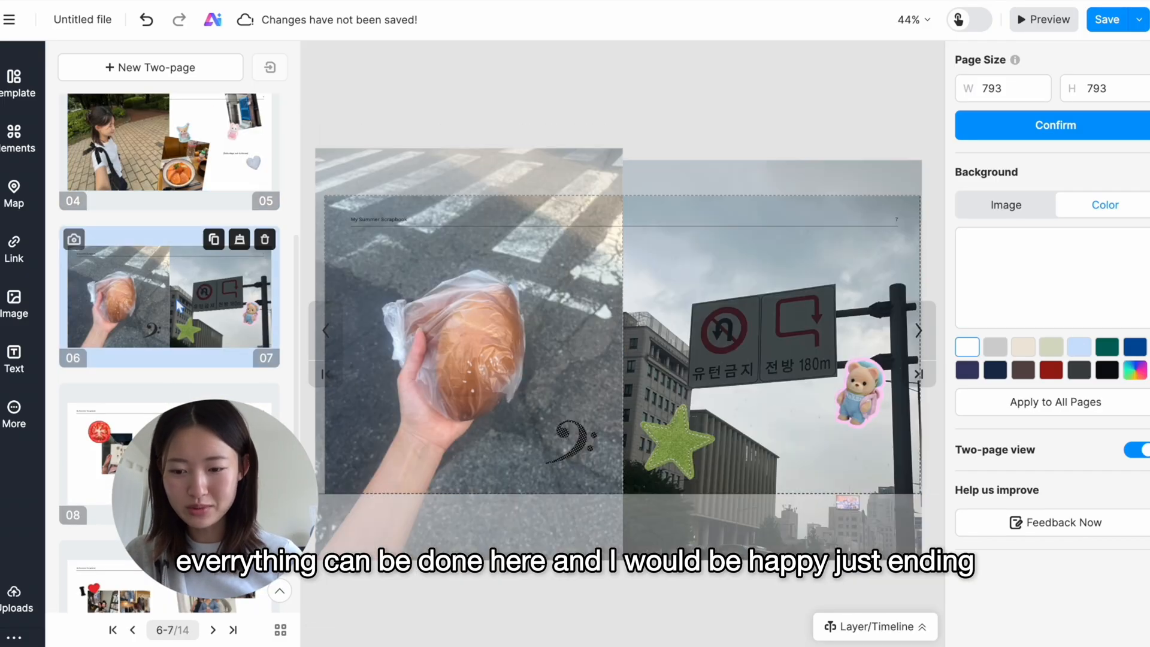
# Capture a screenshot of the front cover with its bedsheet, cone and star stickers
pyautogui.scroll(-3)
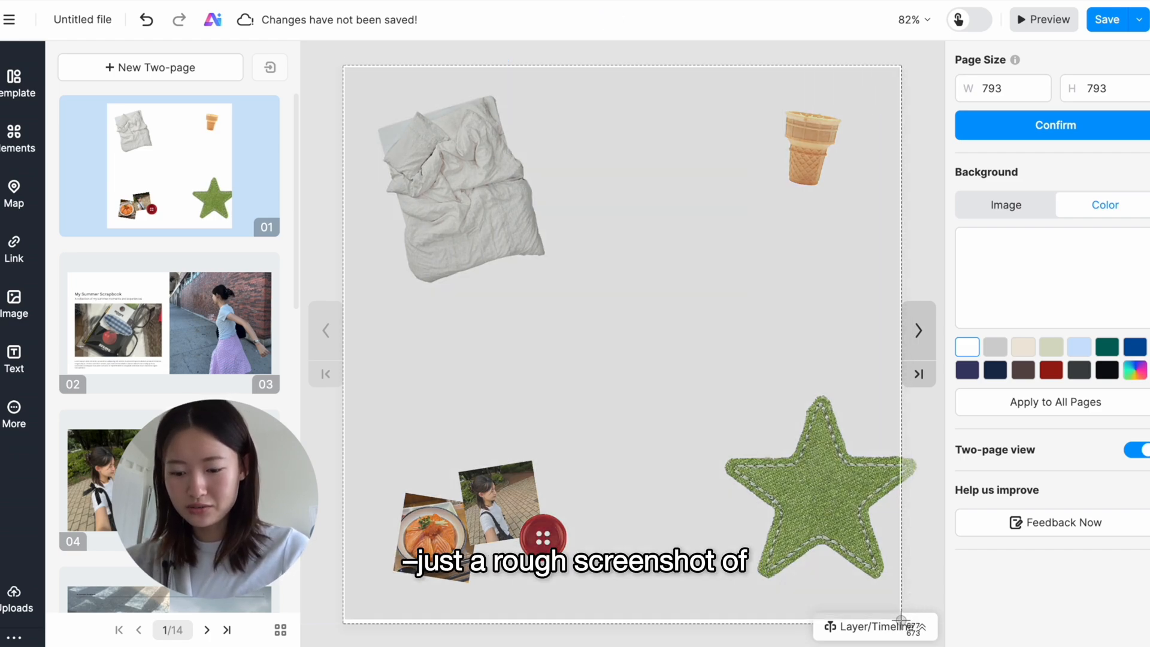
pyautogui.click(875, 627)
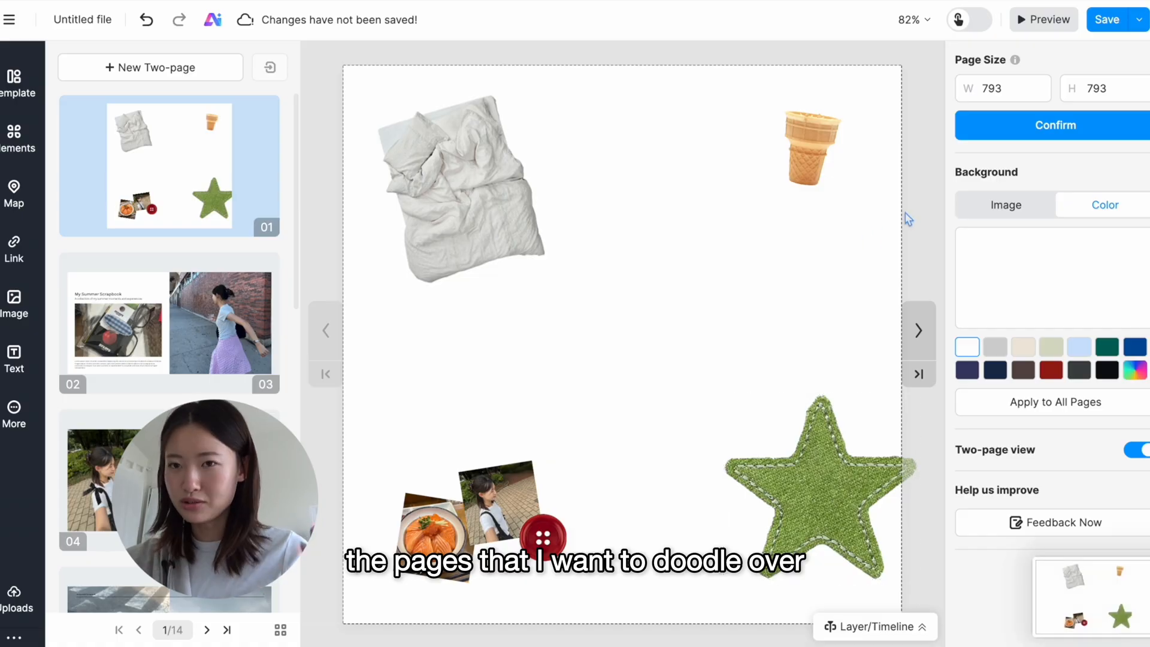